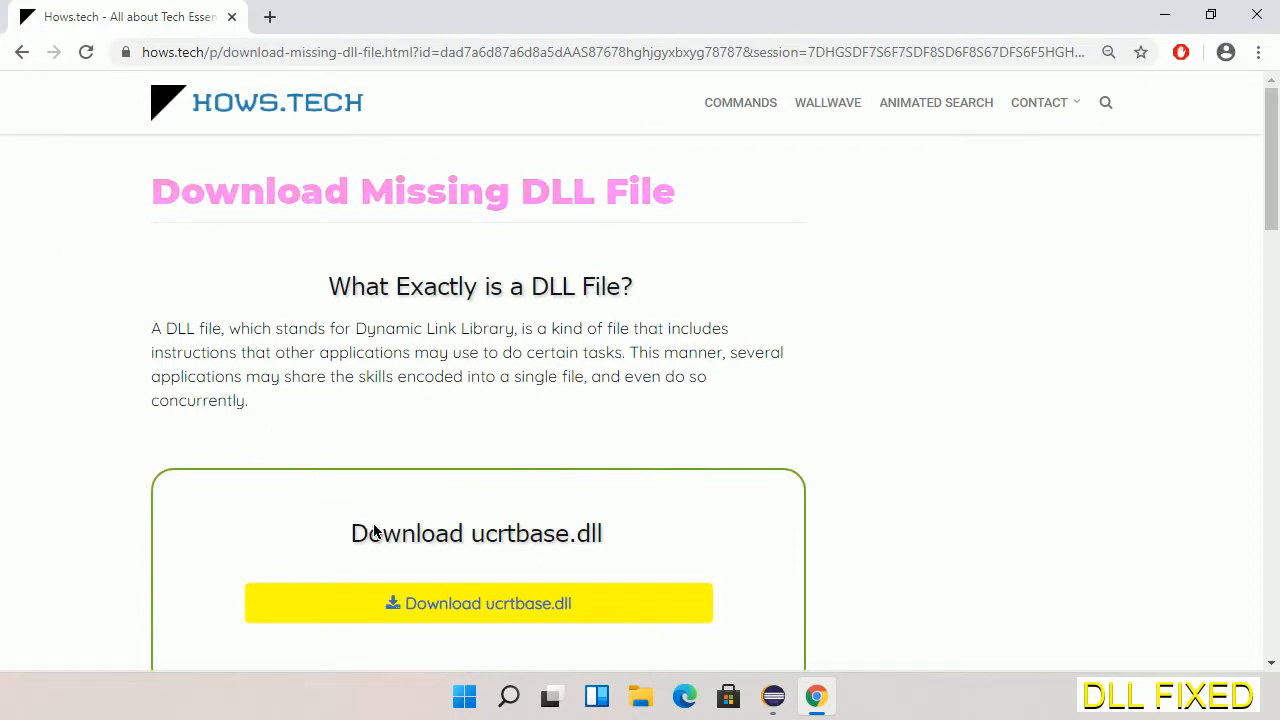
mouse_move(478, 603)
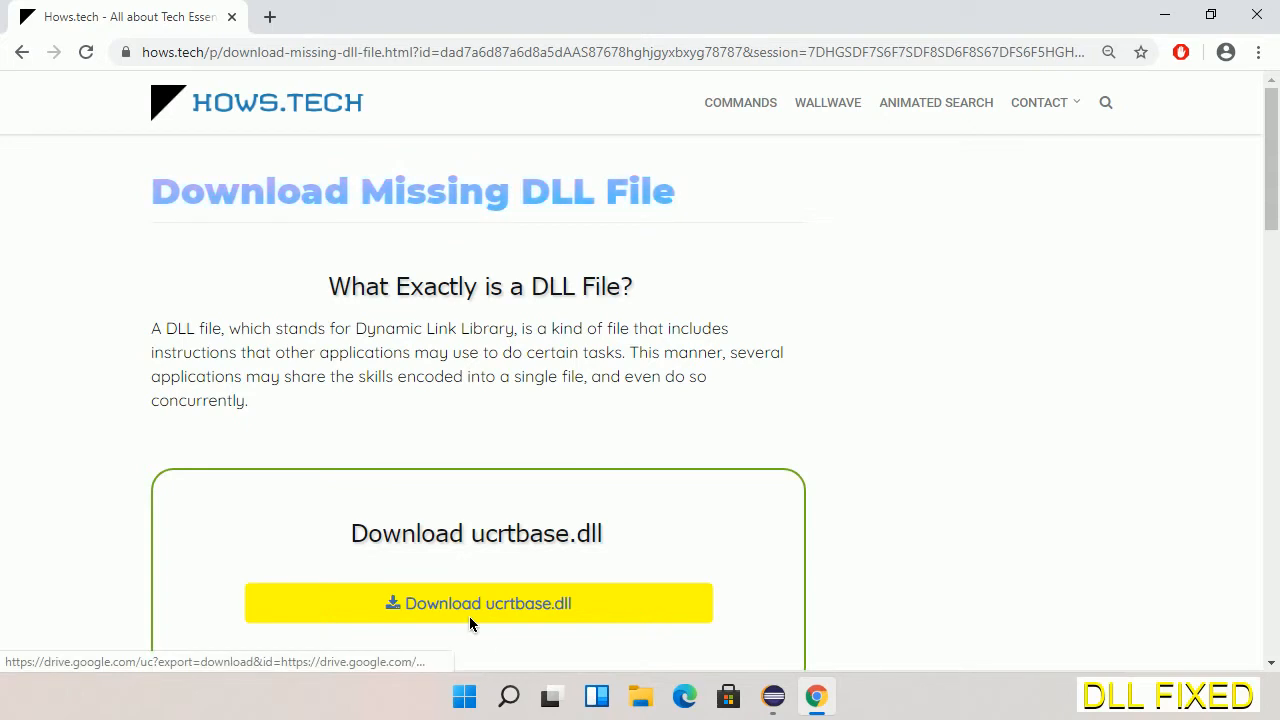
Step: Download ucrtbase.dll from the Hows.tech page and save it to Downloads
click(269, 16)
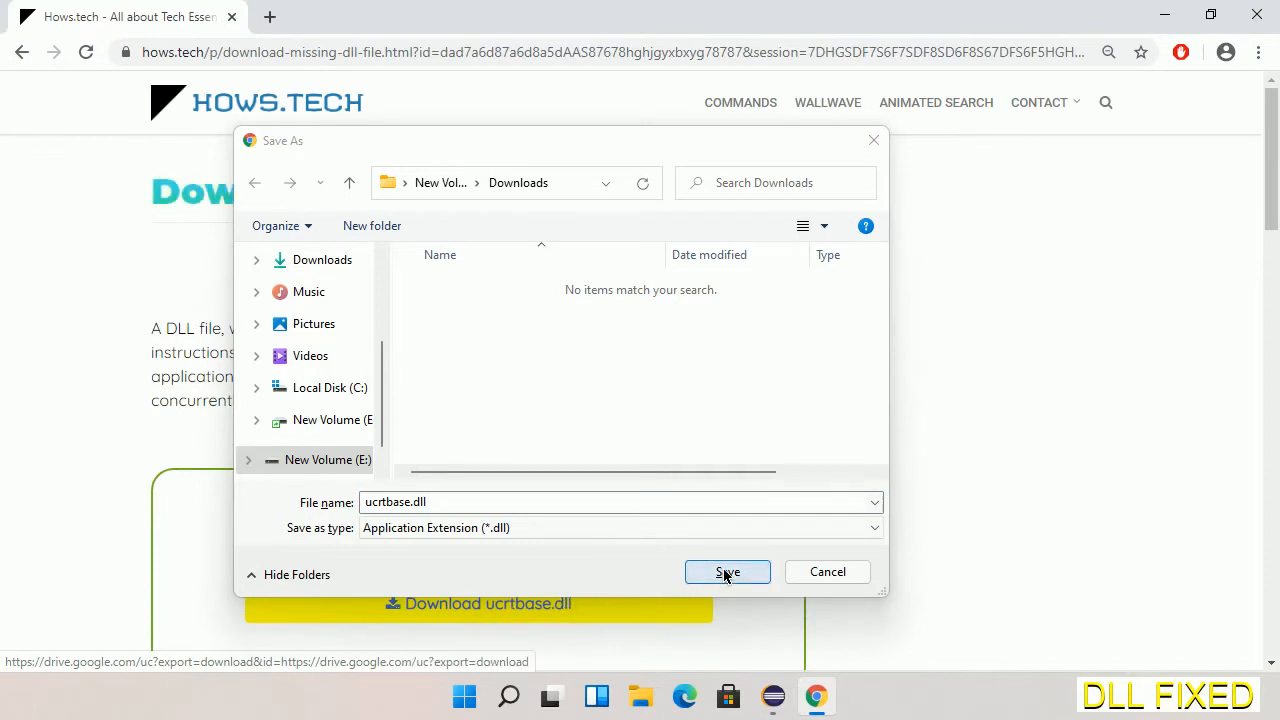
click(727, 571)
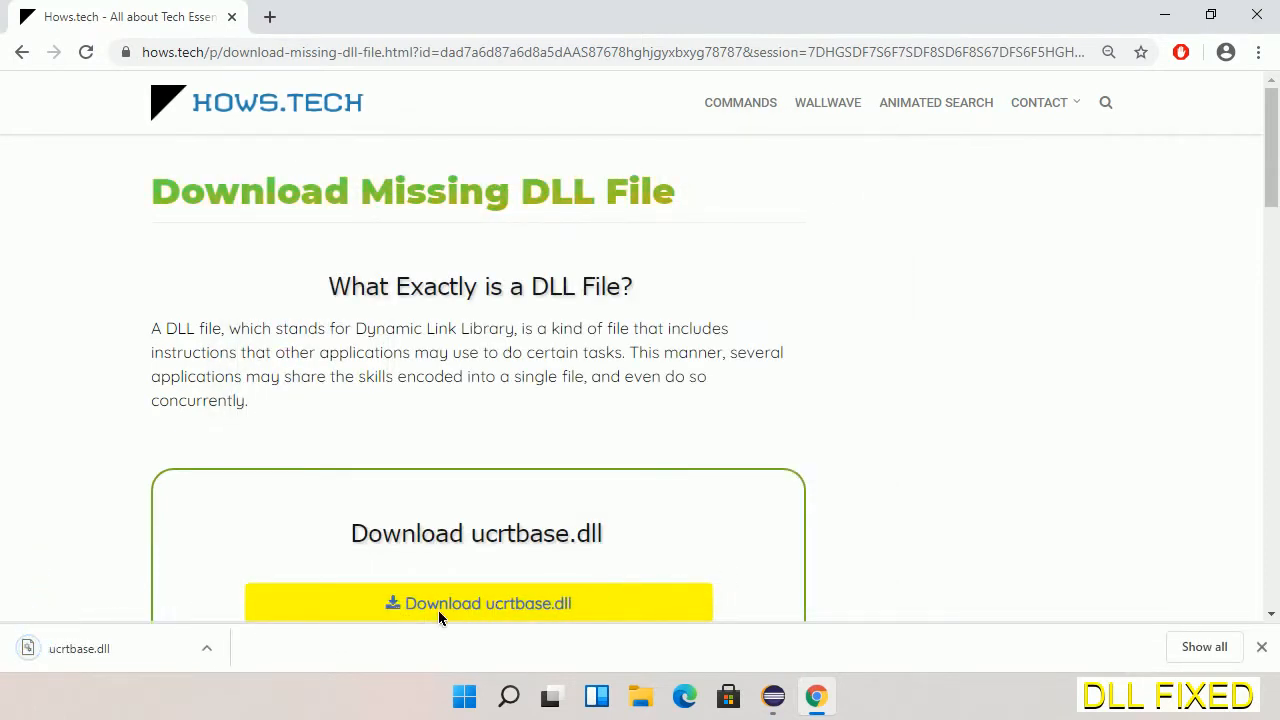
click(207, 648)
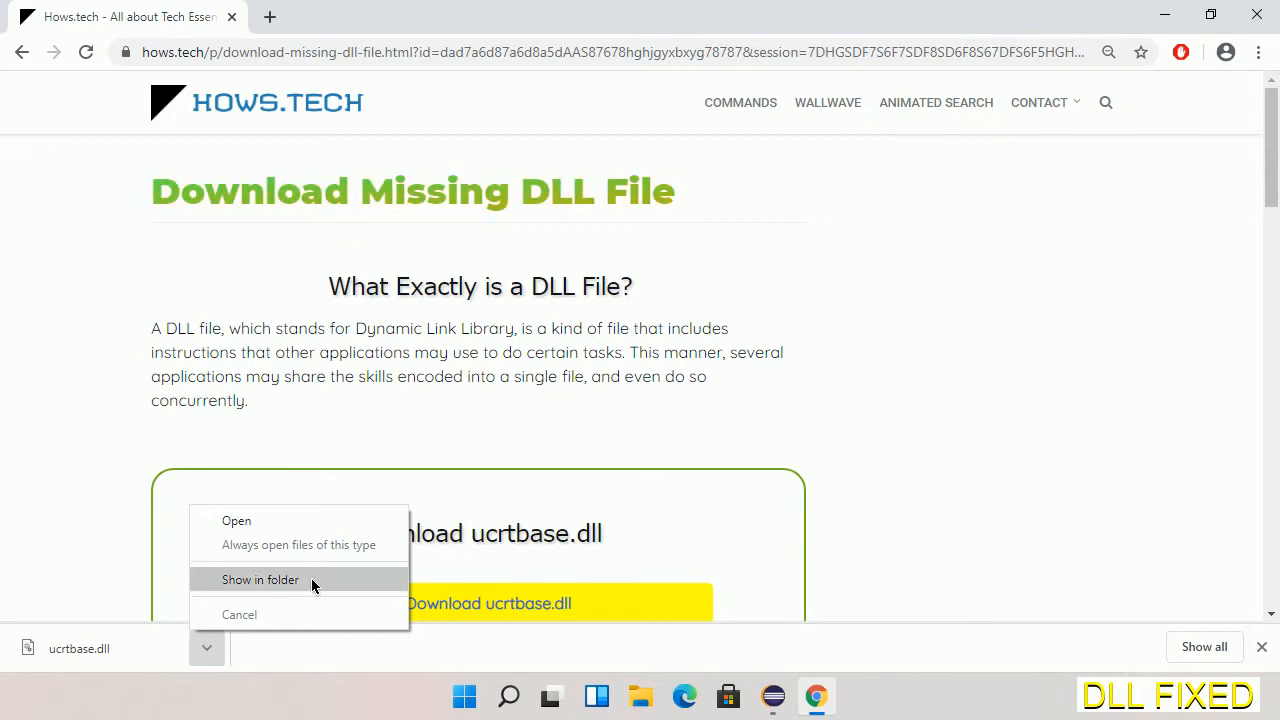
Step: Show ucrtbase.dll in the Downloads folder on New Volume (E:) and copy it
click(259, 579)
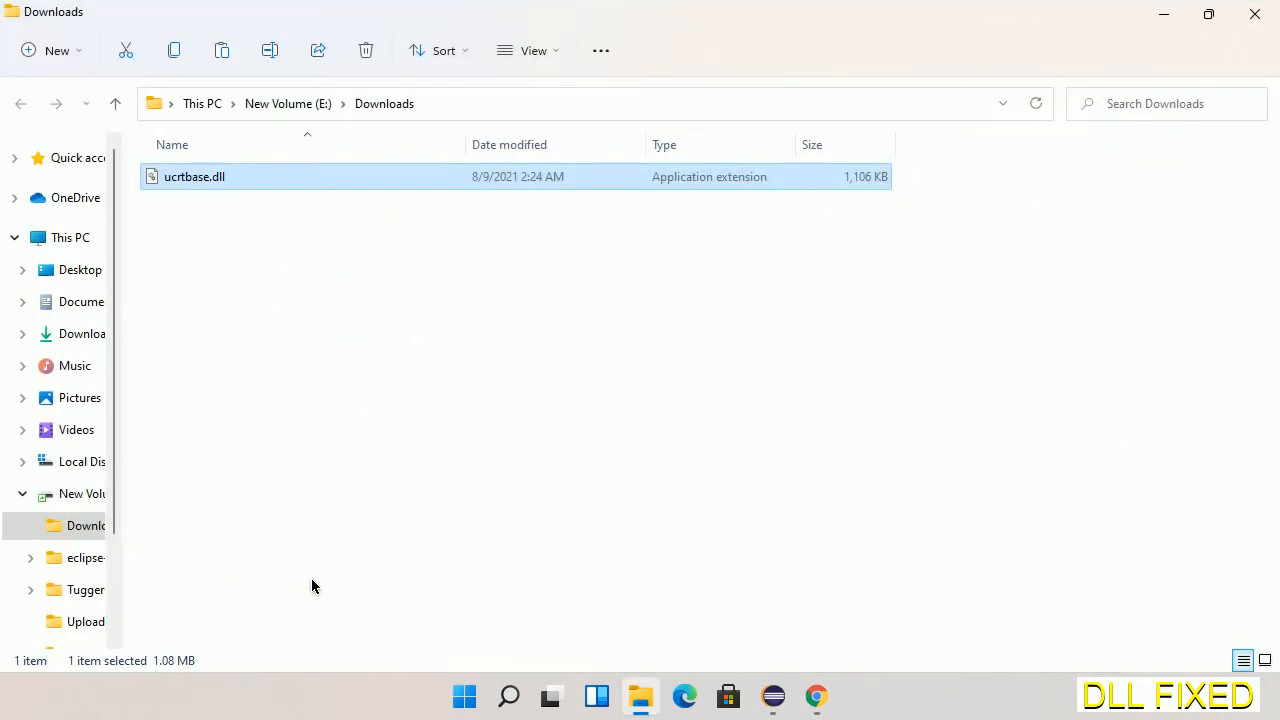
mouse_move(196, 213)
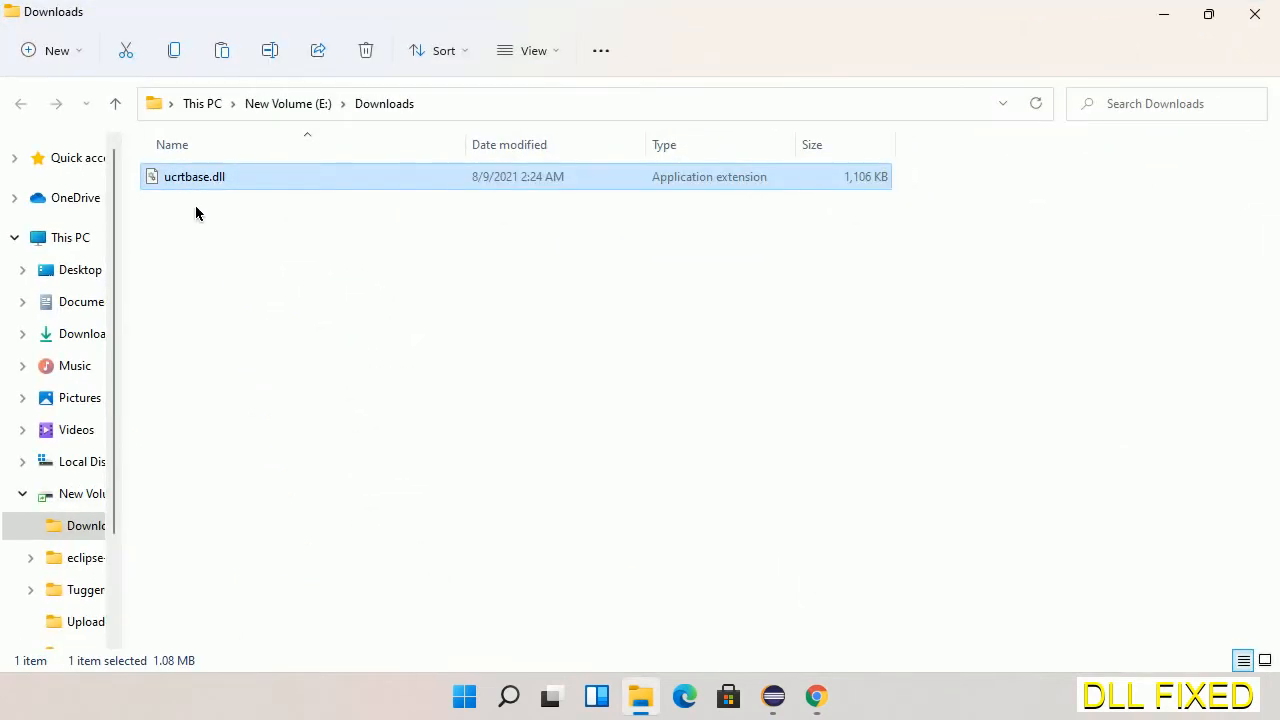
right_click(194, 176)
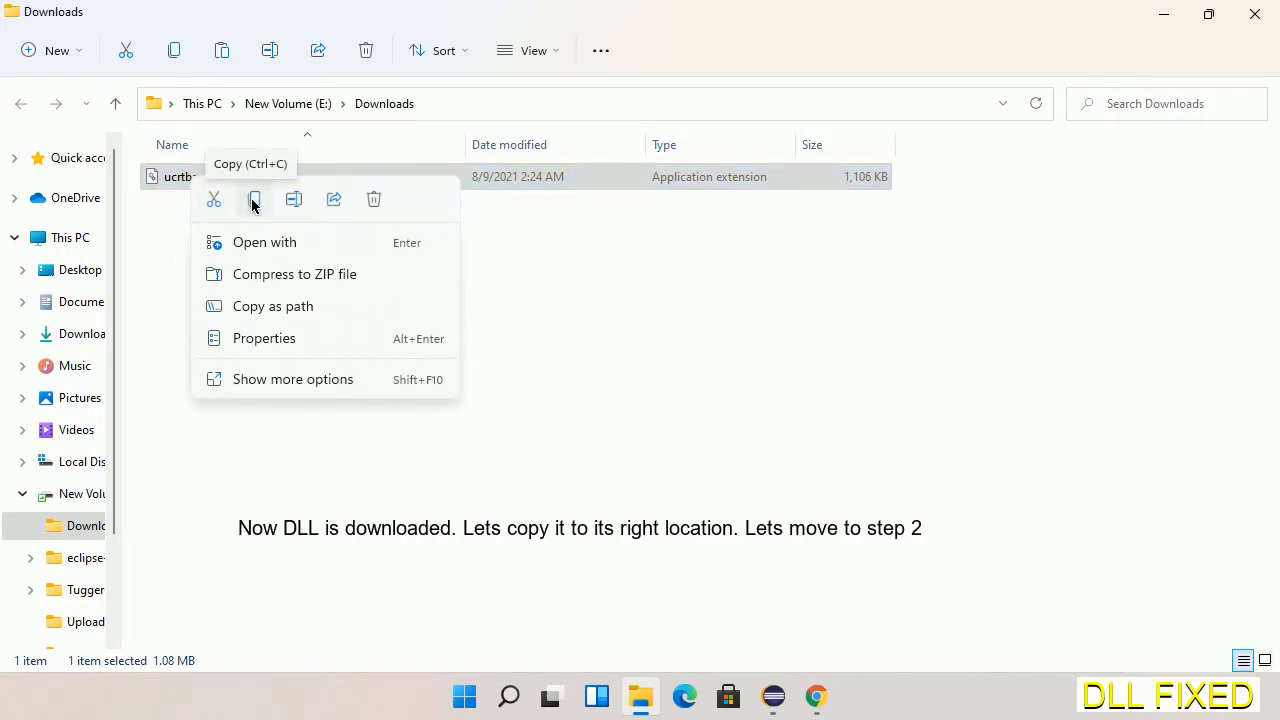
click(254, 199)
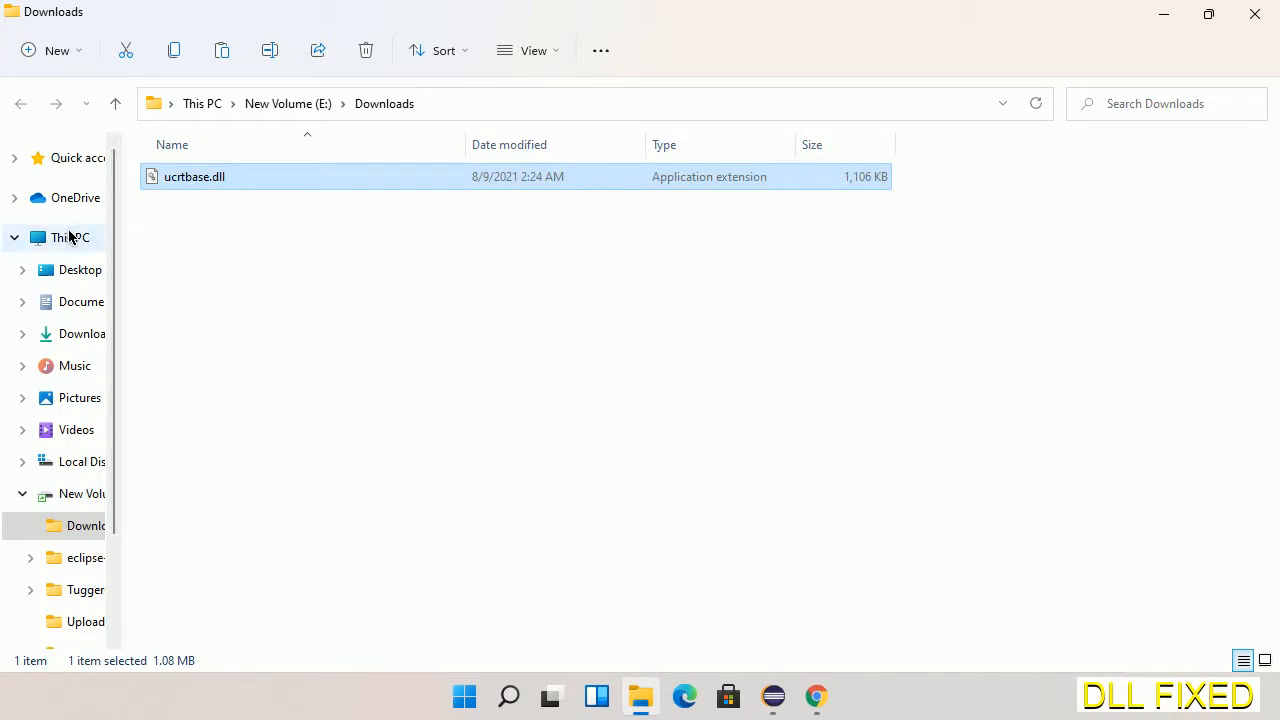
Step: Paste ucrtbase.dll into C:\Windows\System32, granting administrator permission
click(70, 237)
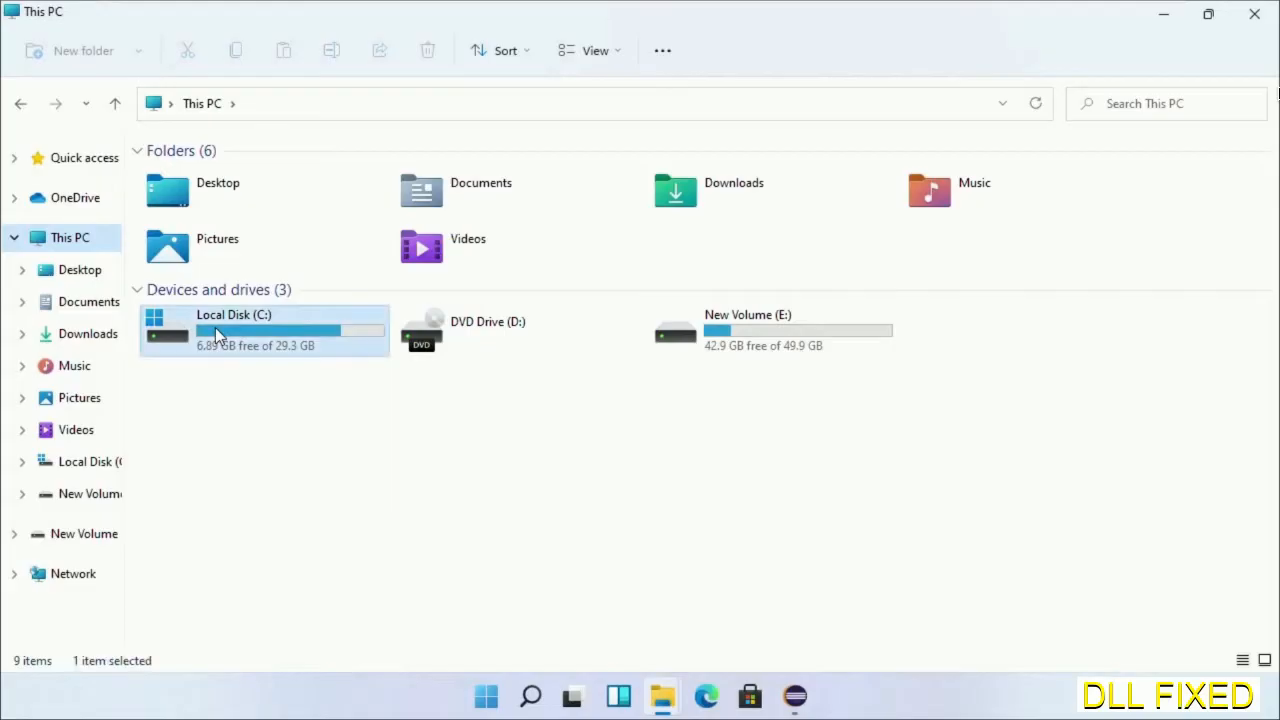
double_click(233, 330)
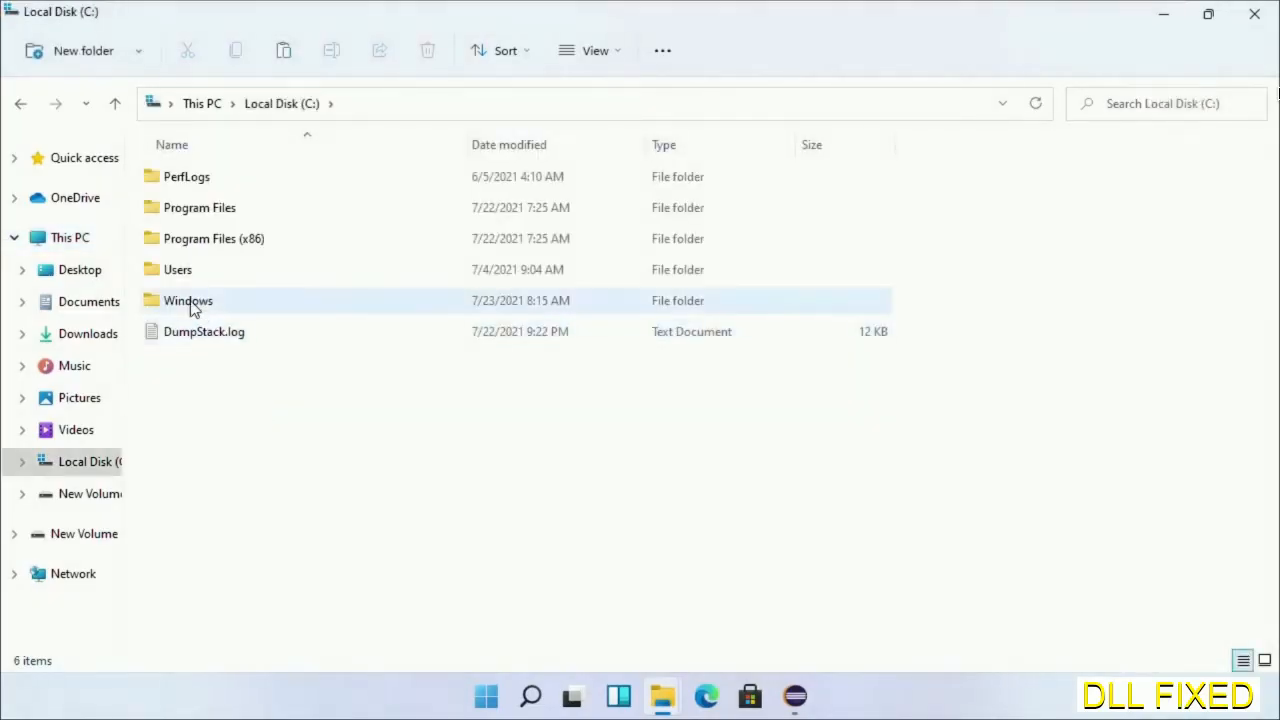
double_click(188, 300)
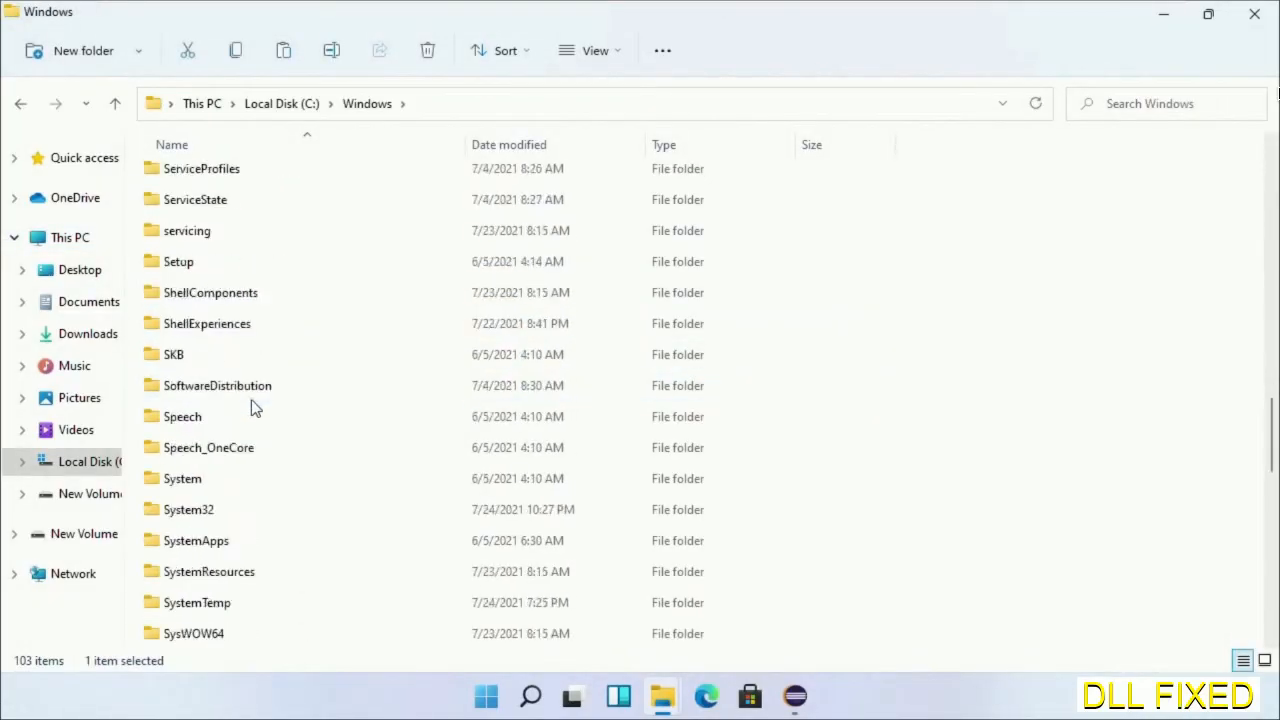
scroll(down, 3)
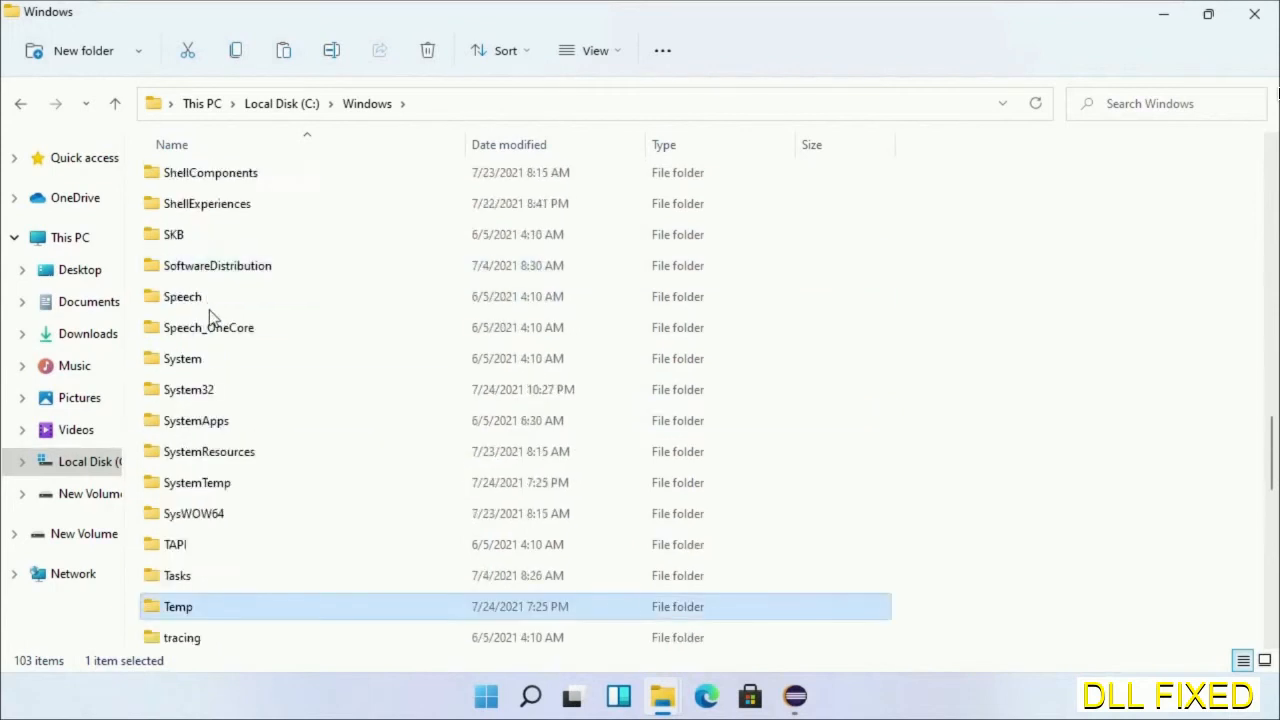
double_click(188, 389)
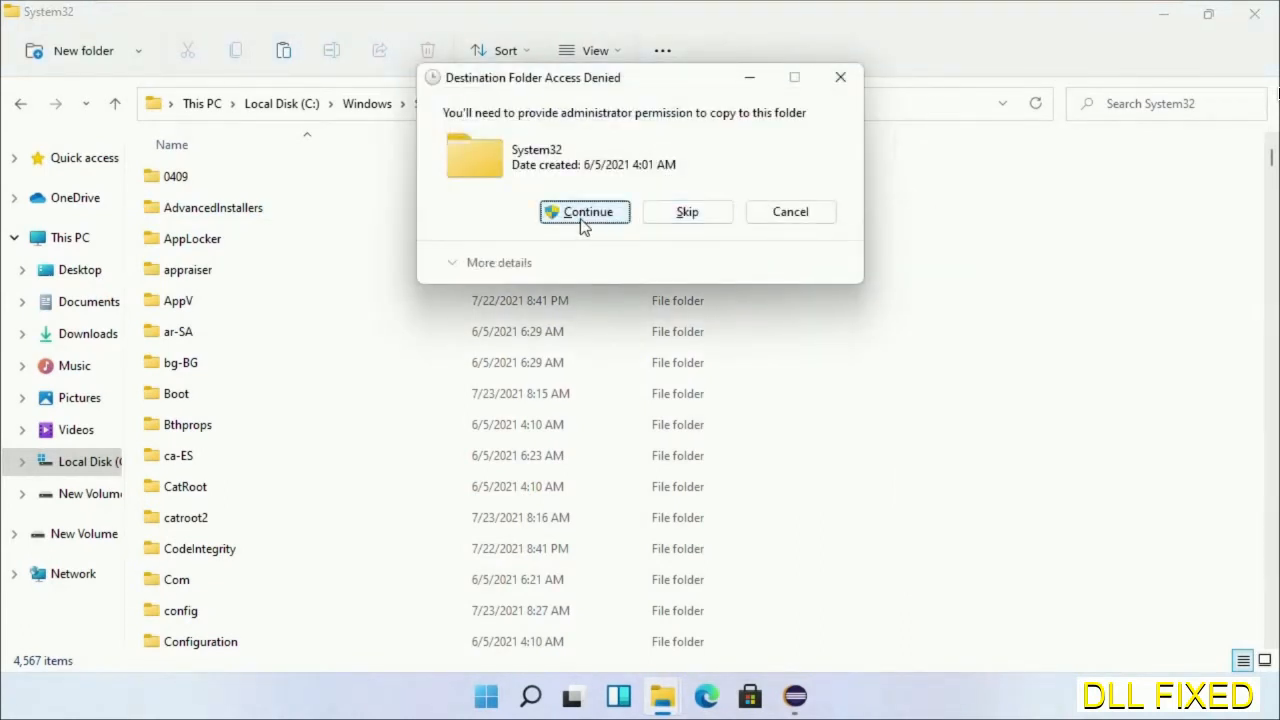
click(584, 211)
text(task)
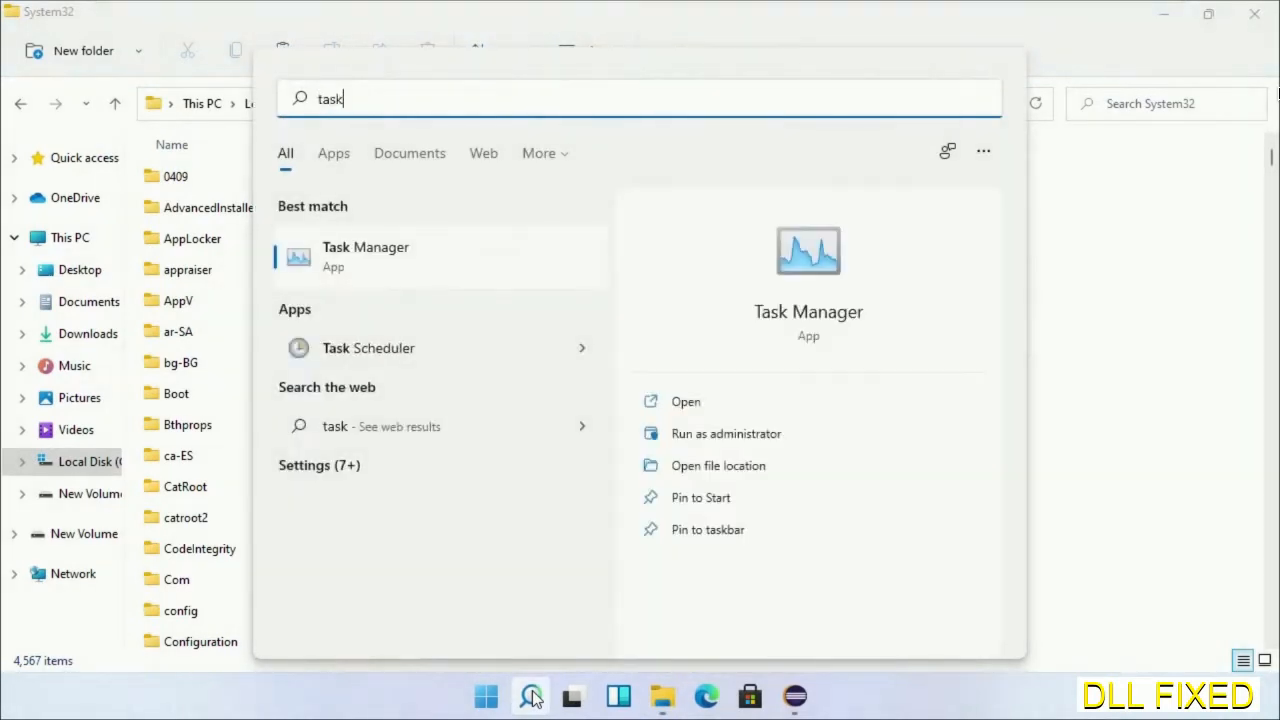
Step: Start Task Manager with administrator rights and begin a new task
right_click(365, 256)
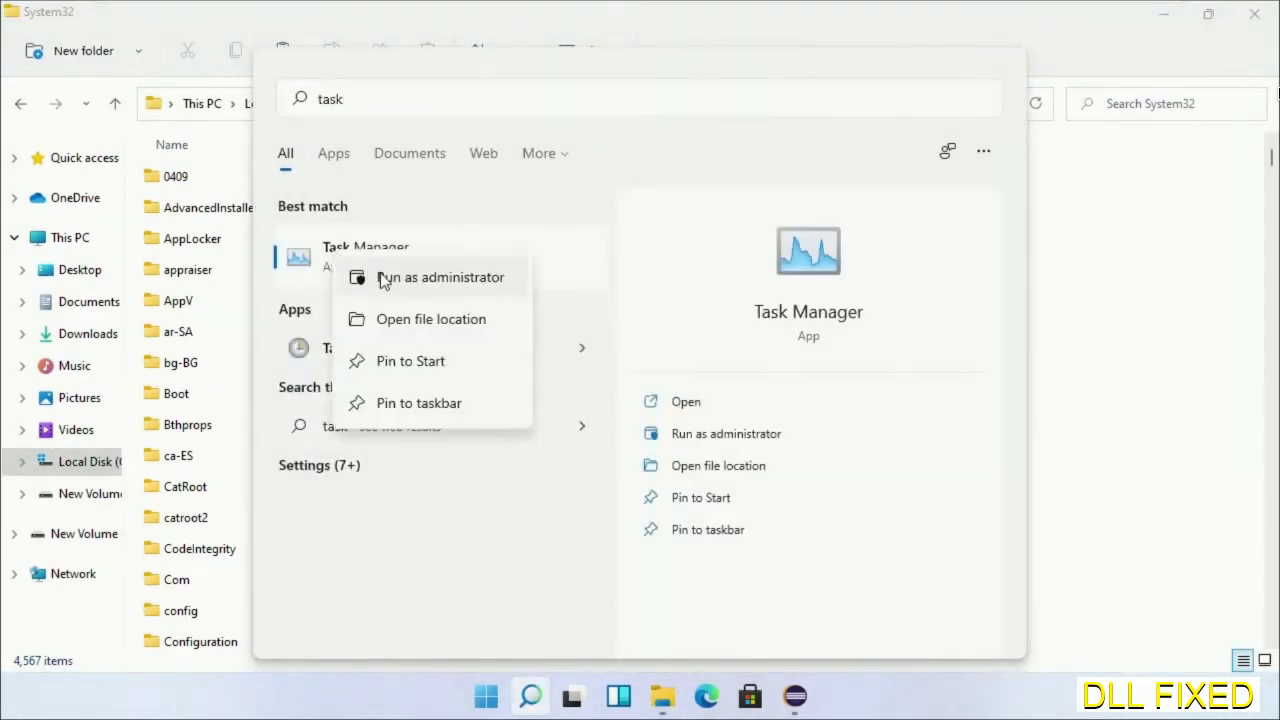
click(440, 277)
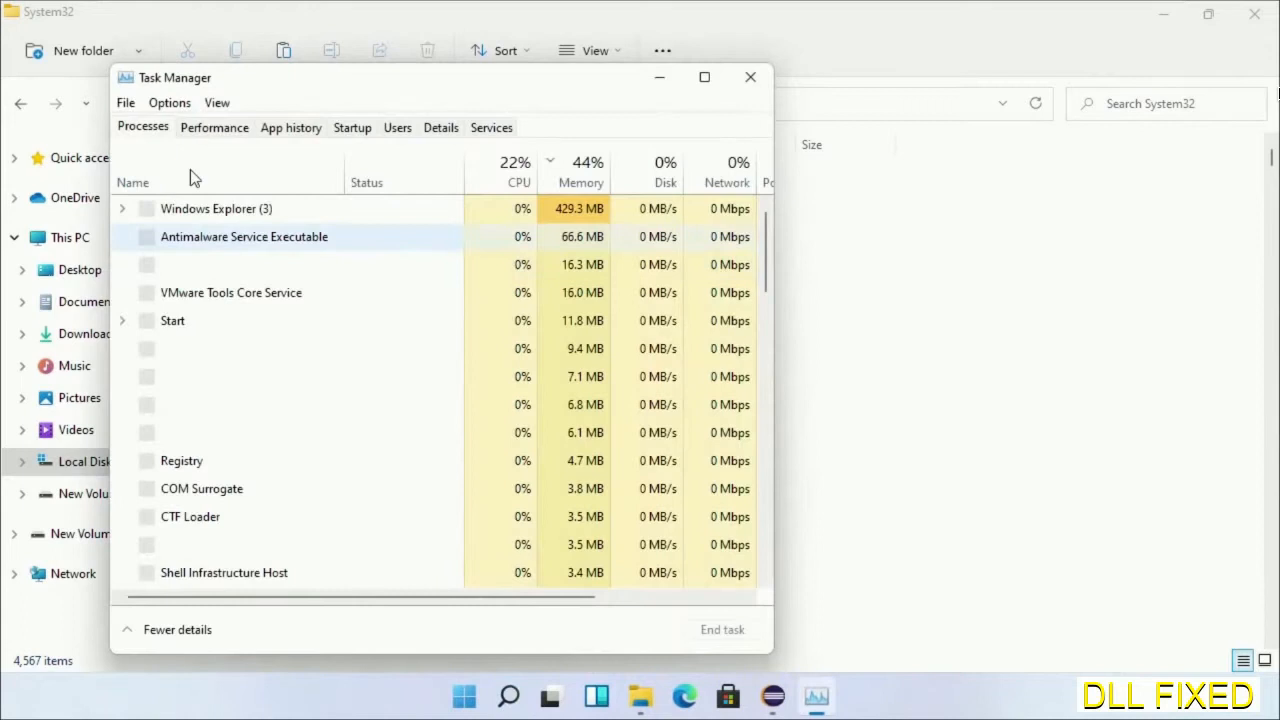
click(125, 102)
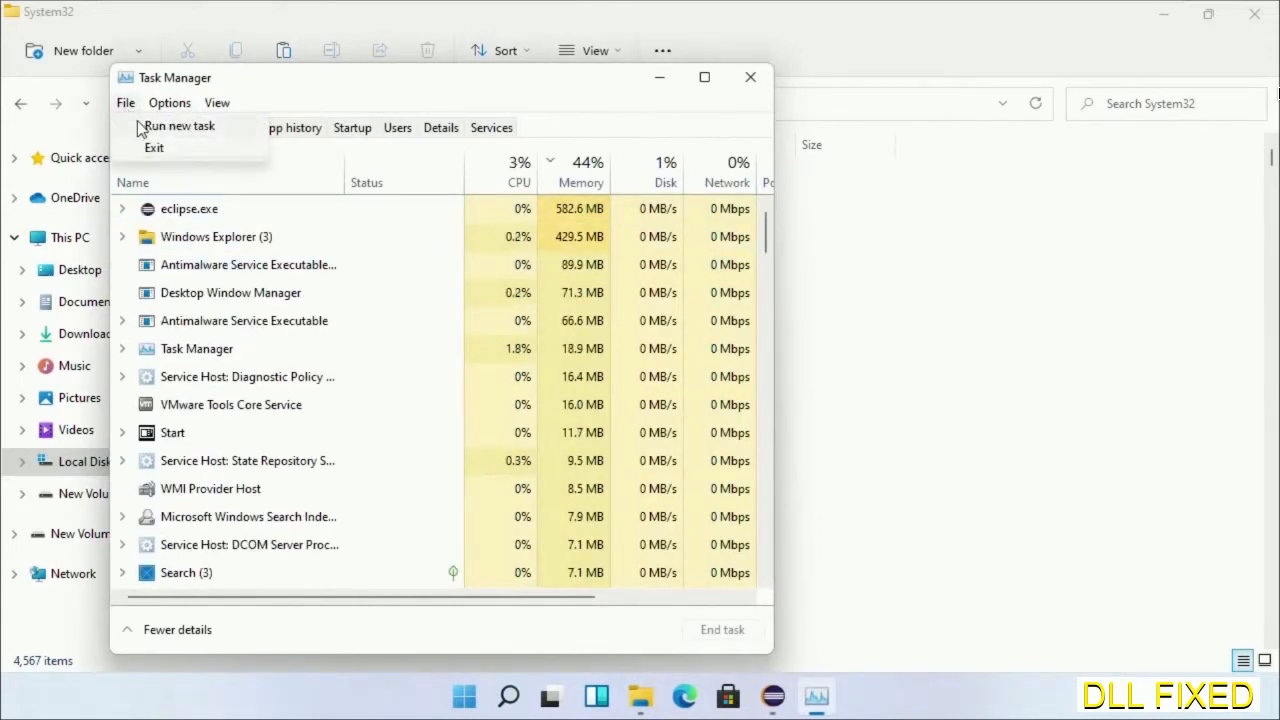
click(179, 125)
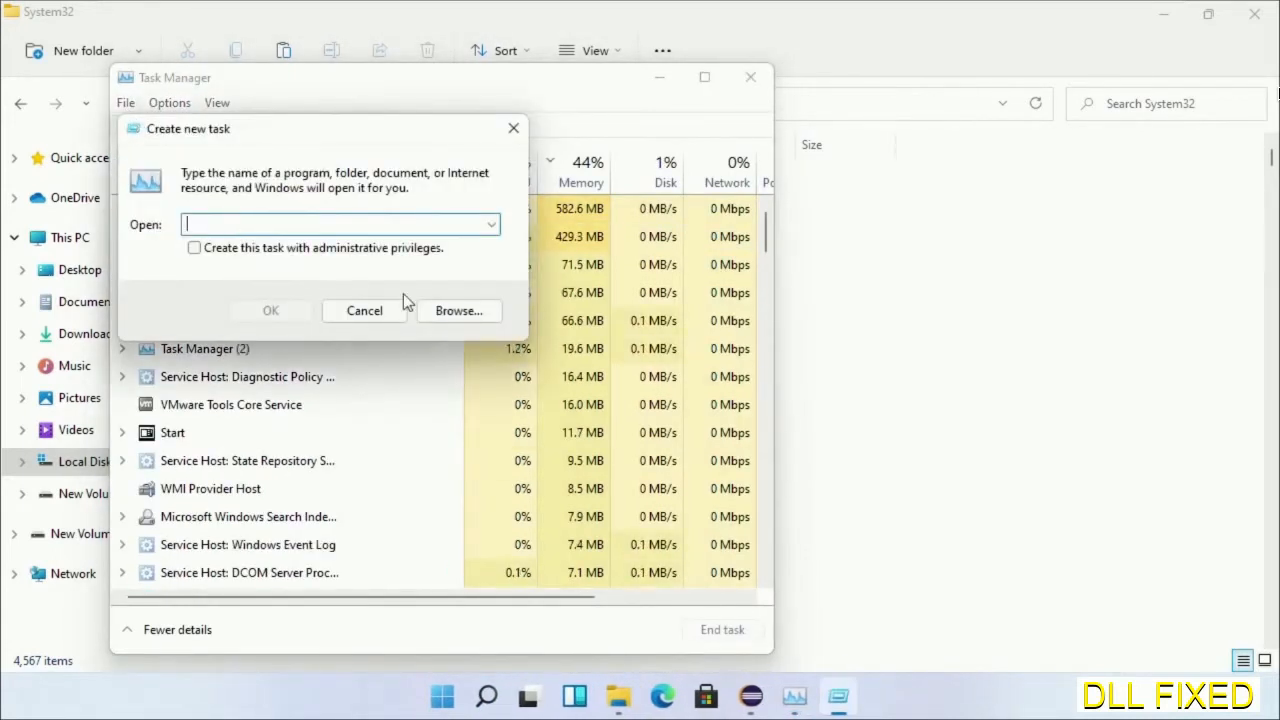
Step: Browse to C:\Windows\System32\cmd.exe and launch it with administrative privileges
click(459, 310)
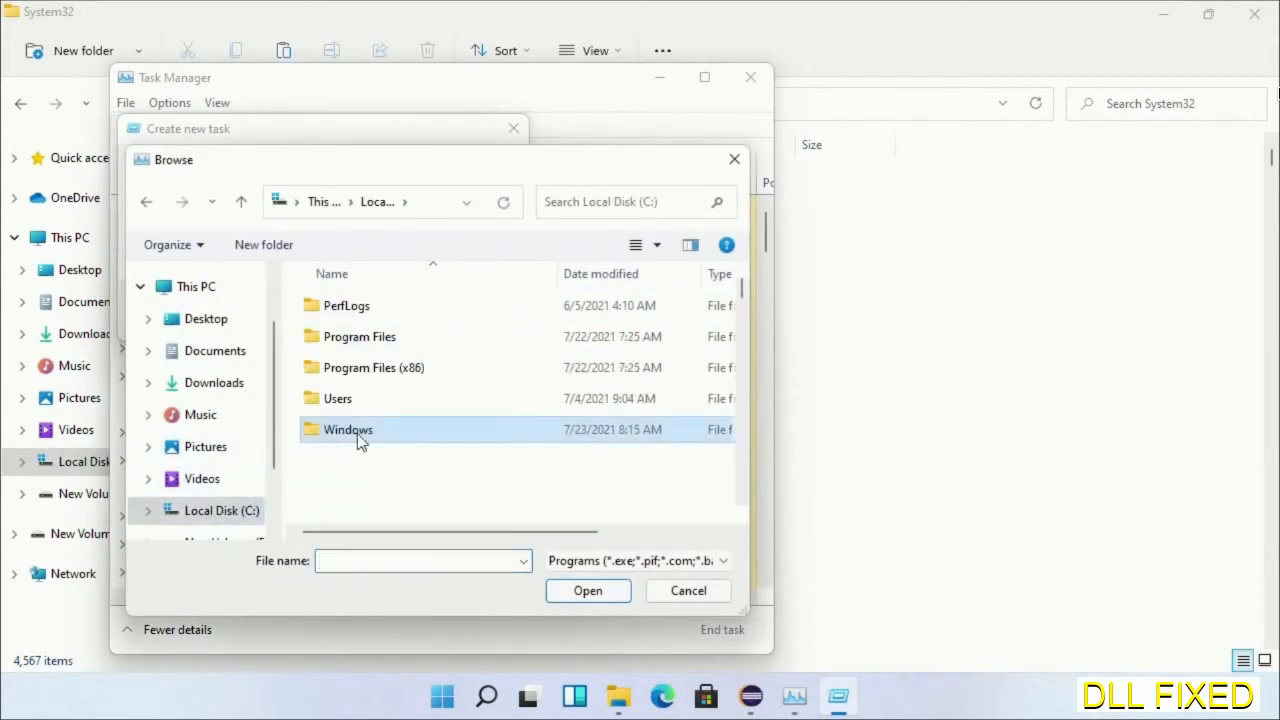
double_click(348, 429)
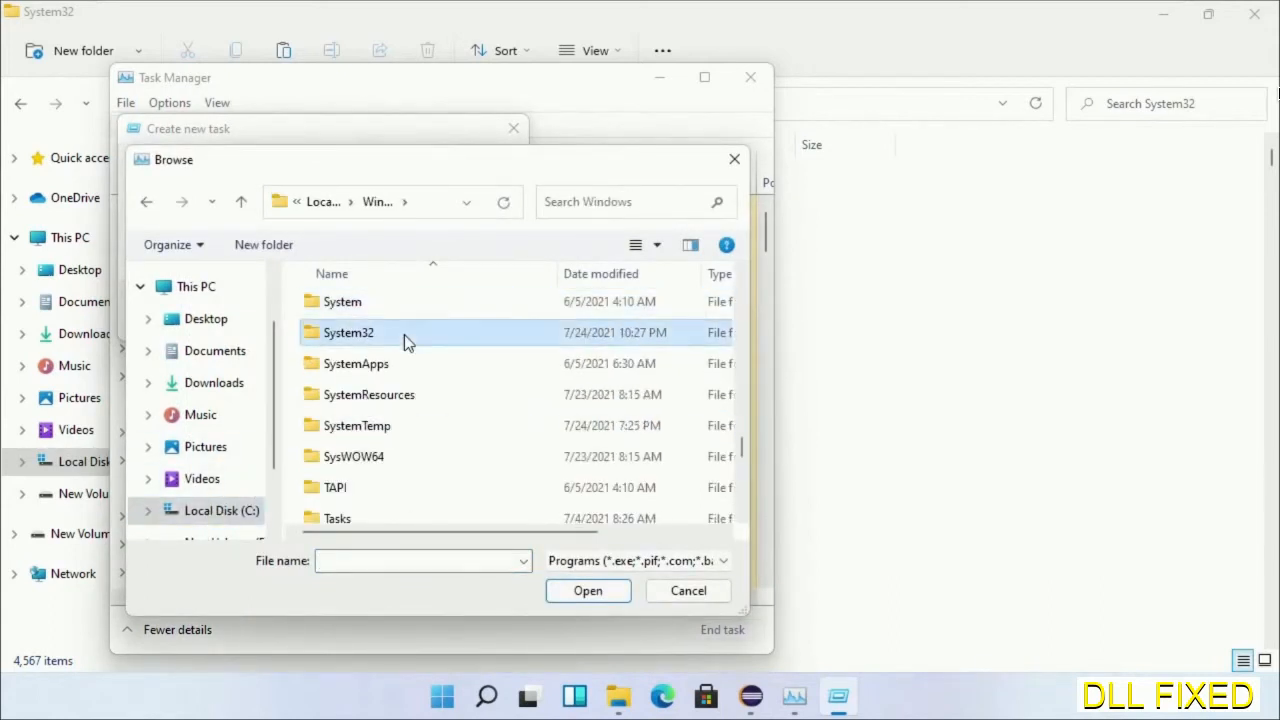
double_click(348, 332)
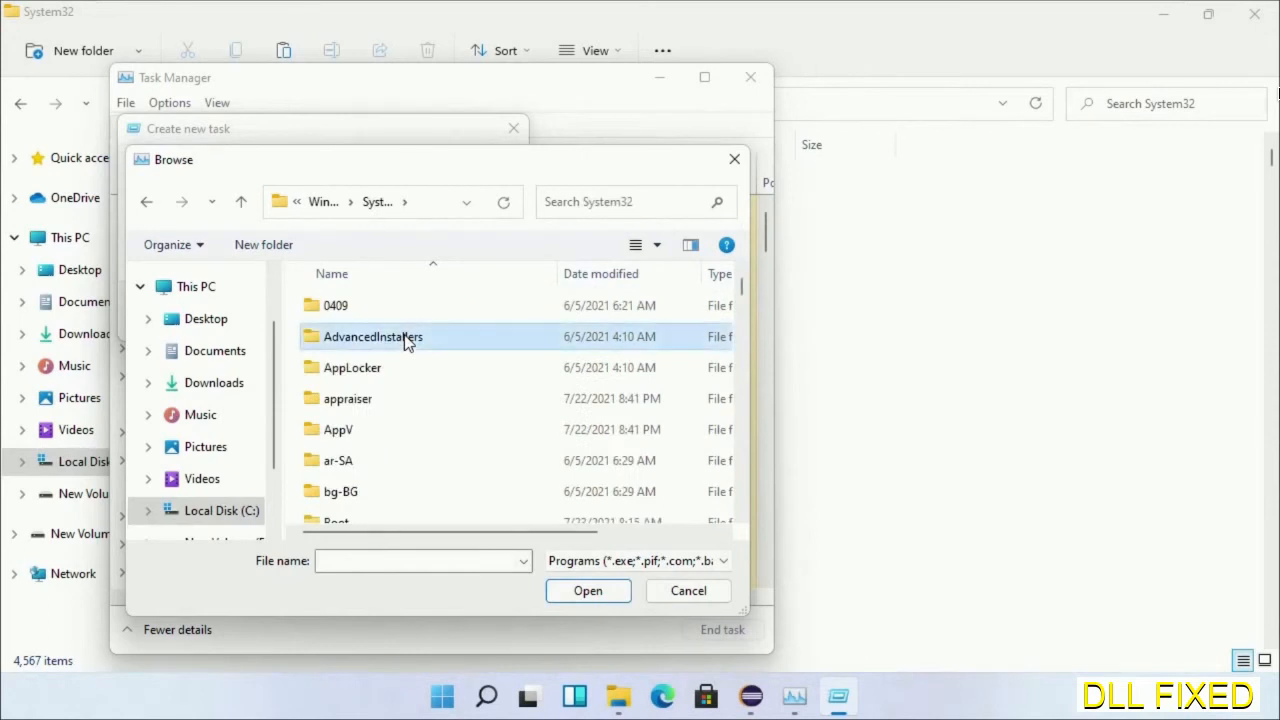
scroll(down, 3)
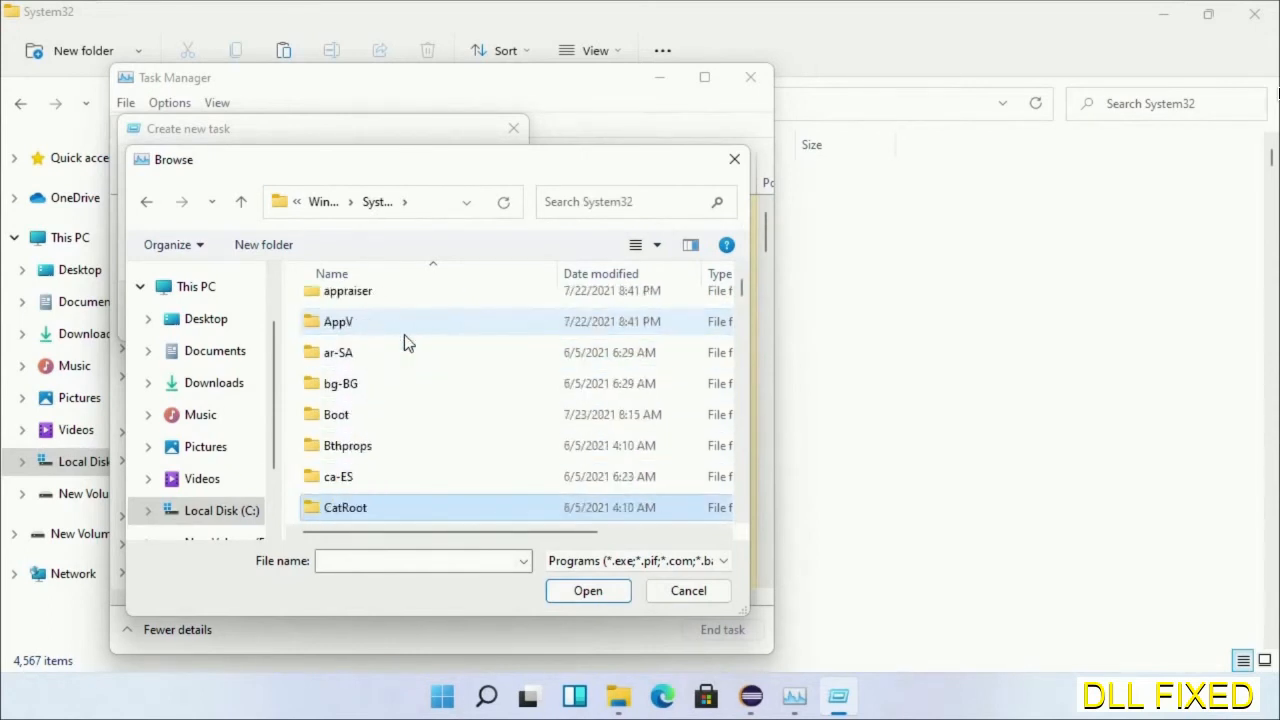
scroll(down, 3)
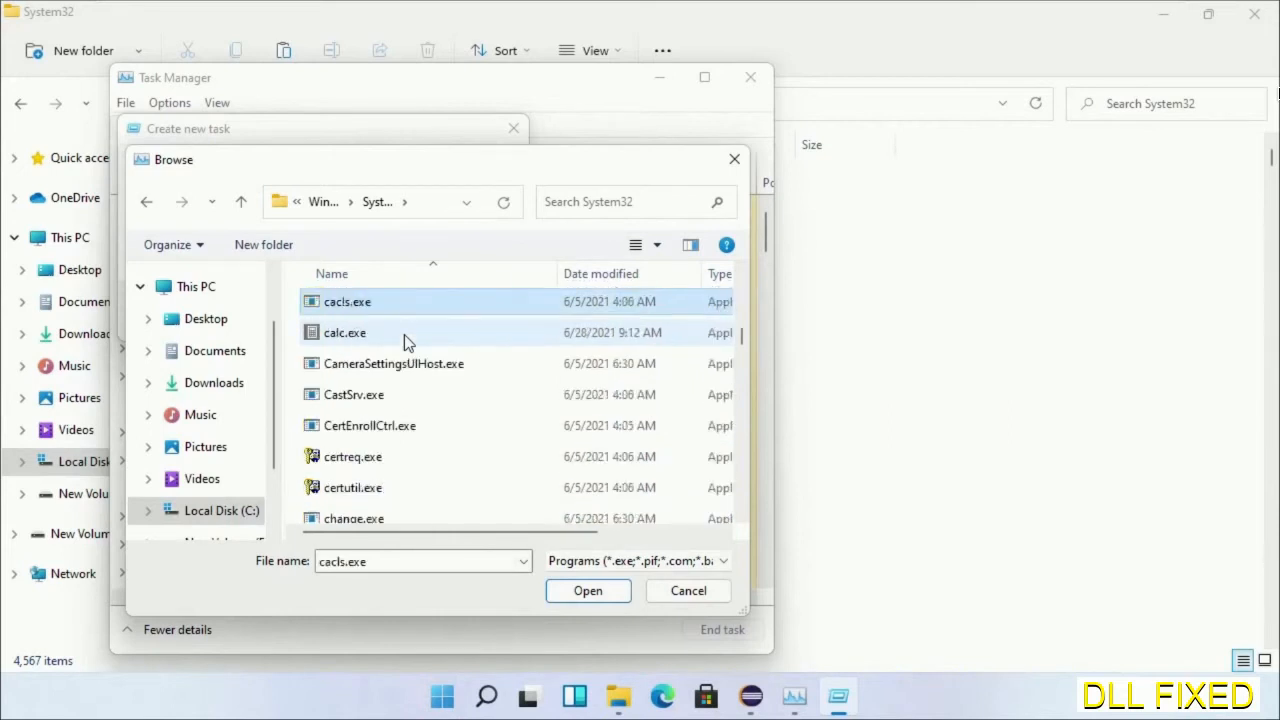
mouse_move(404, 386)
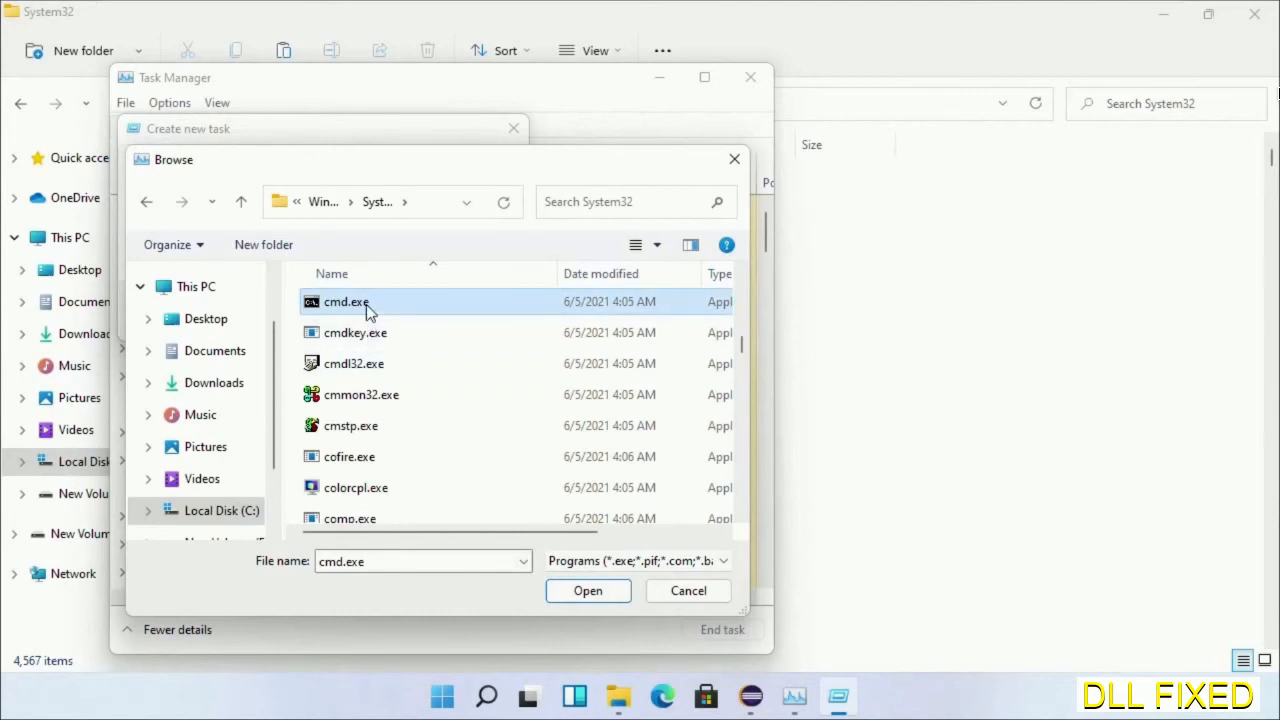
click(588, 590)
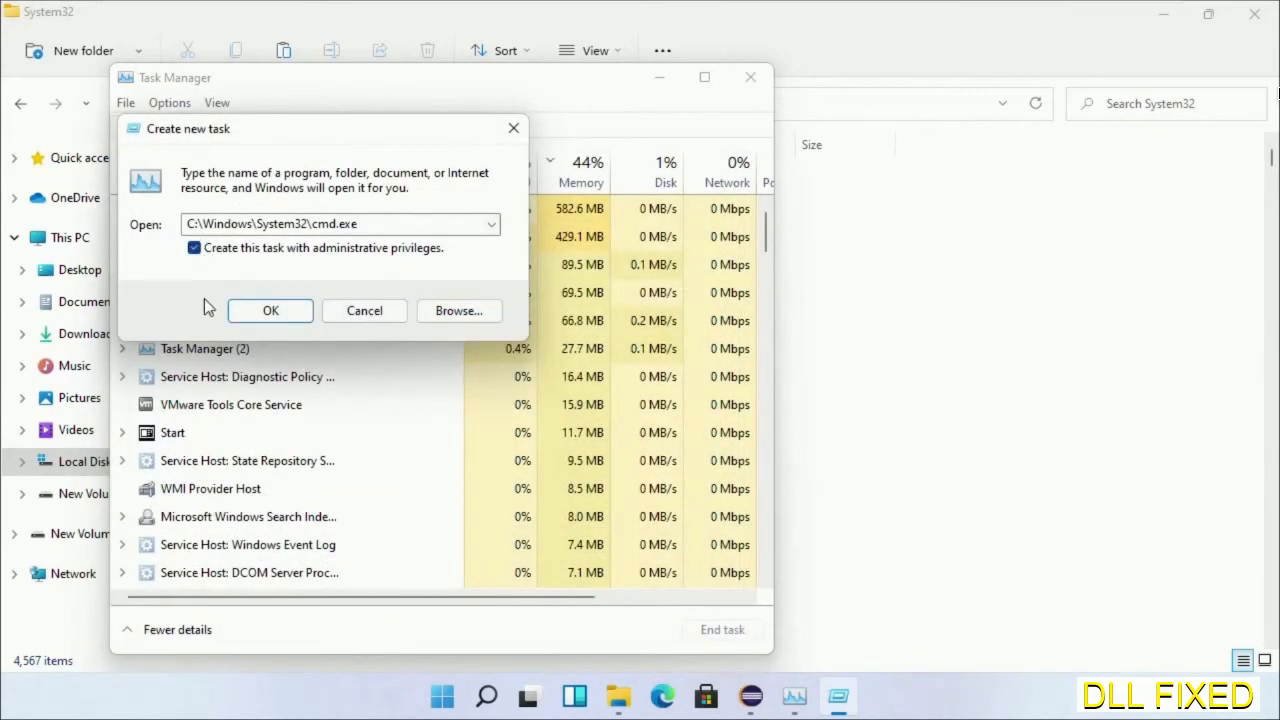
click(270, 310)
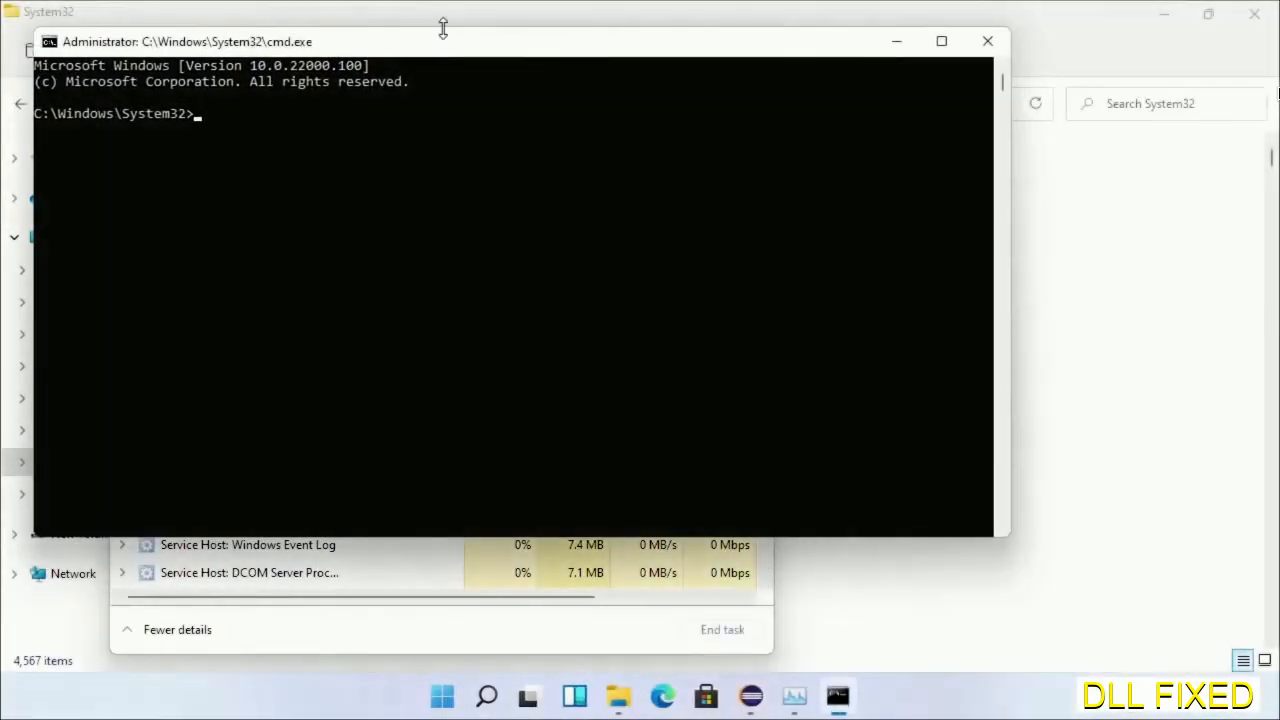
Step: Run chkdsk c: /f /r and answer Y to schedule it for next restart
click(940, 41)
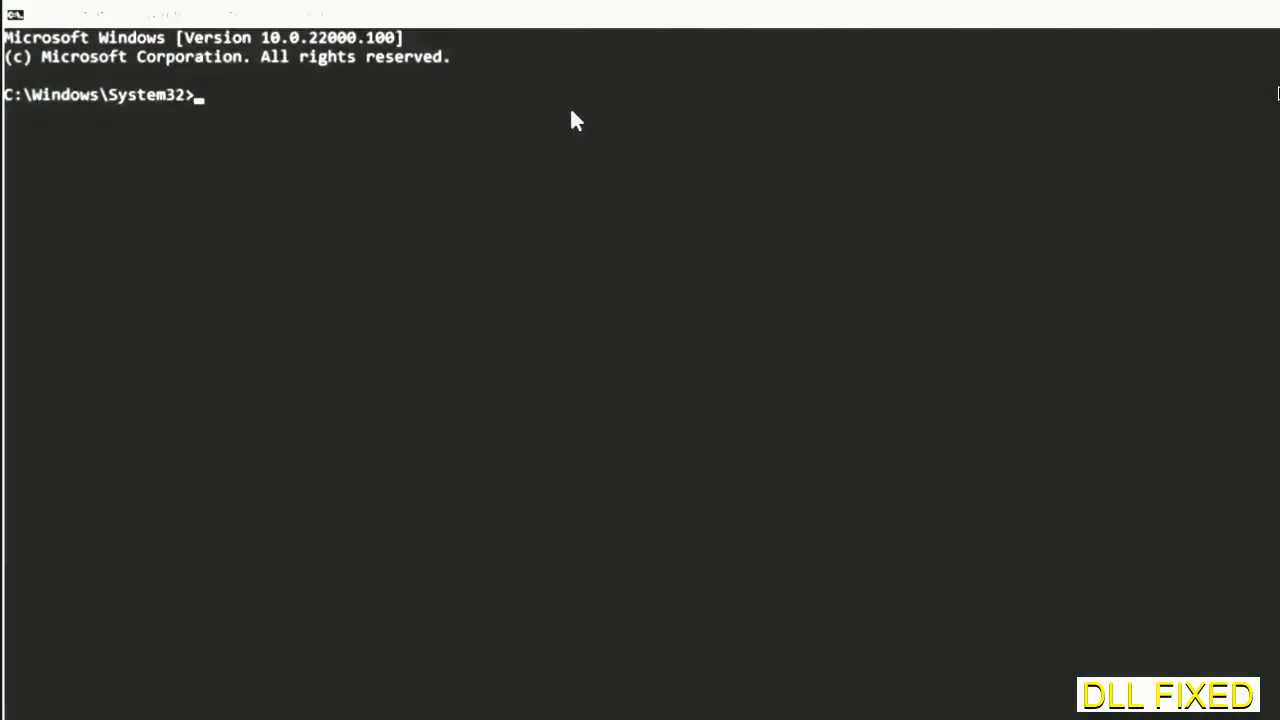
text(chkdsk c /f /r)
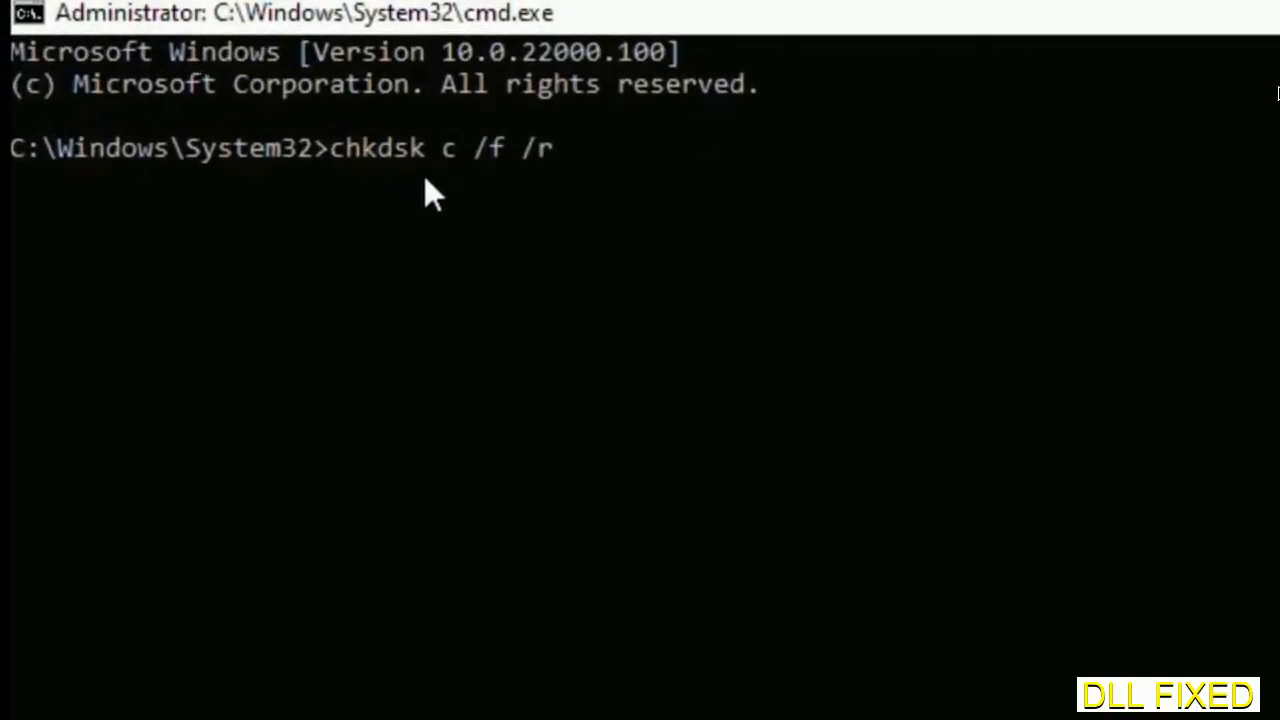
text(:)
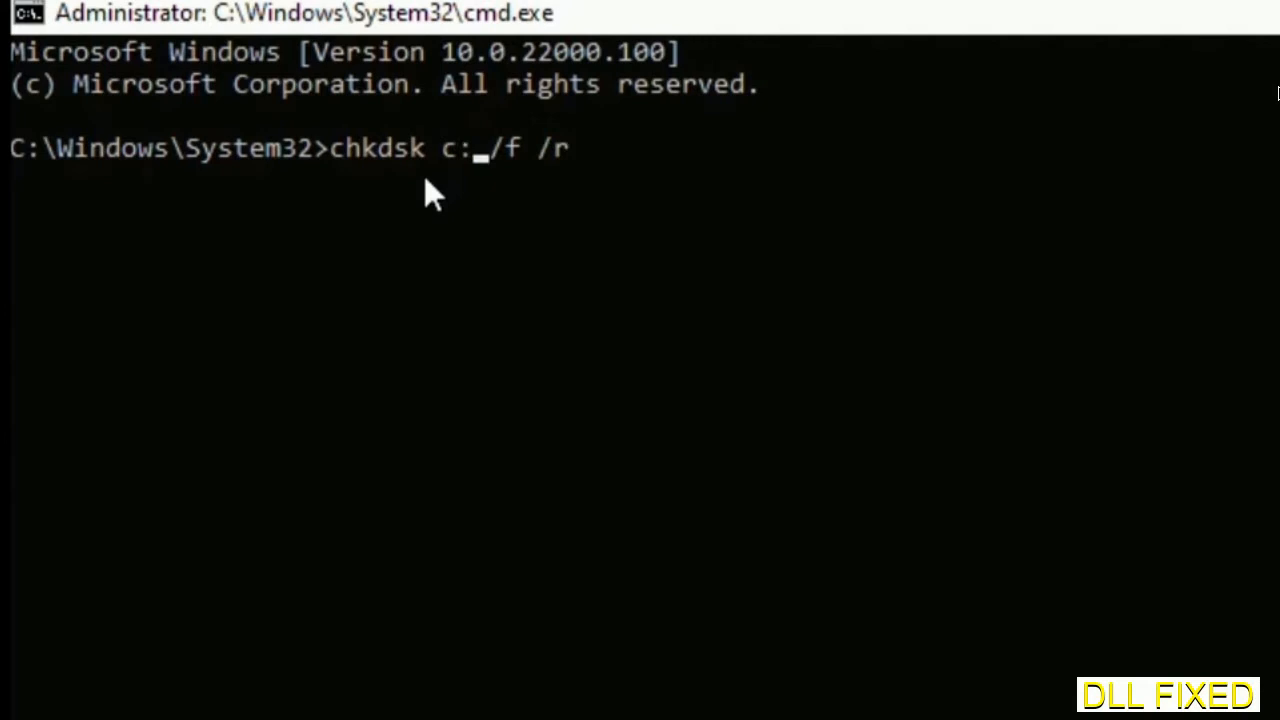
key(enter)
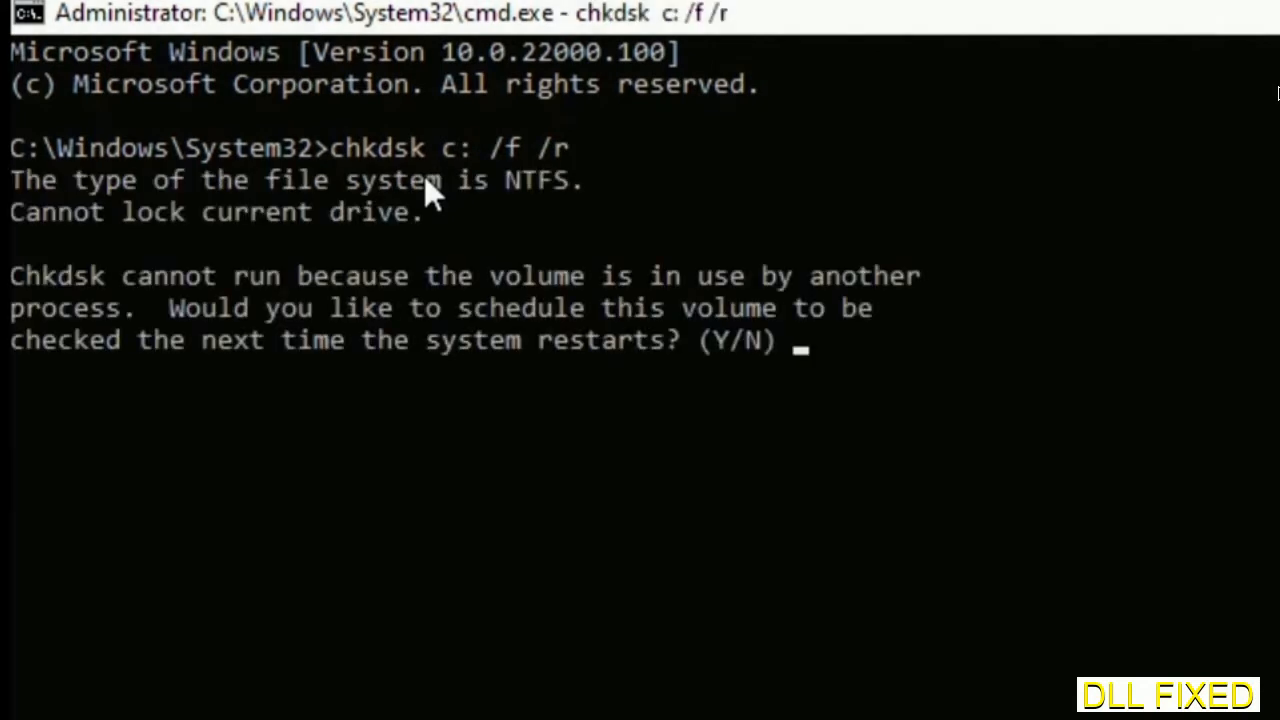
text(Y)
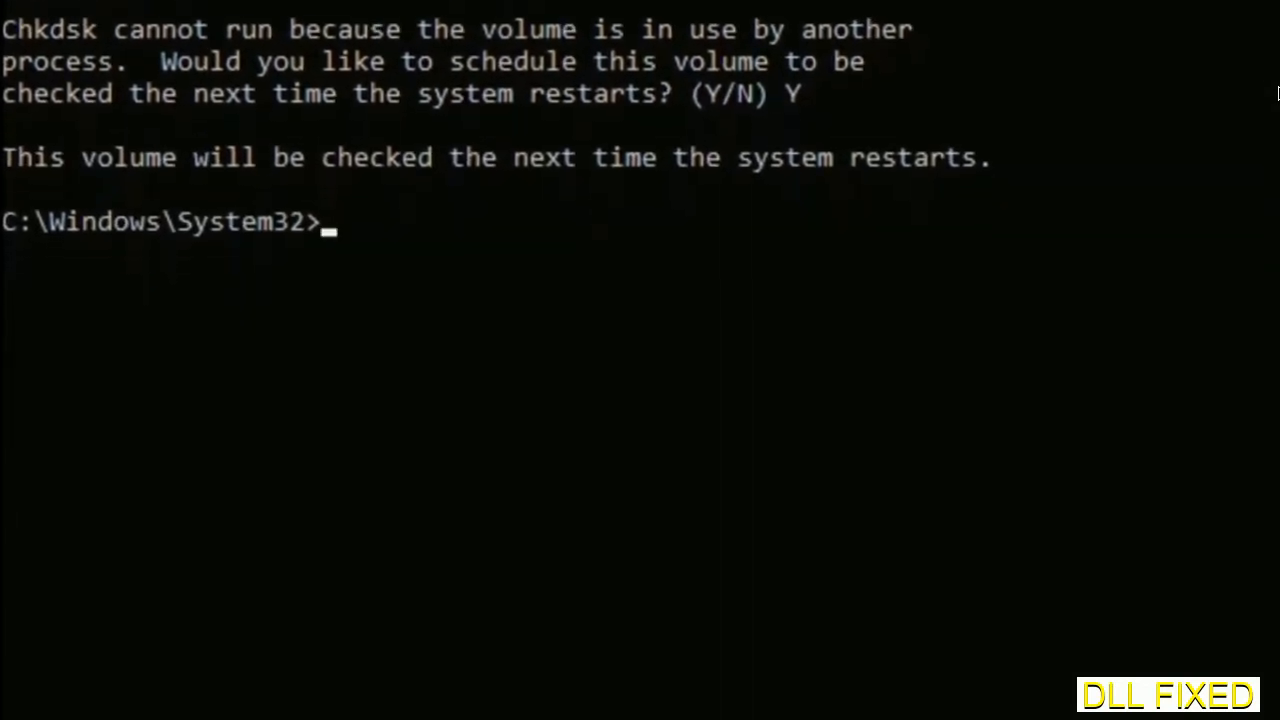
Step: Type the sfc /scannow system file scan command
text(sfc)
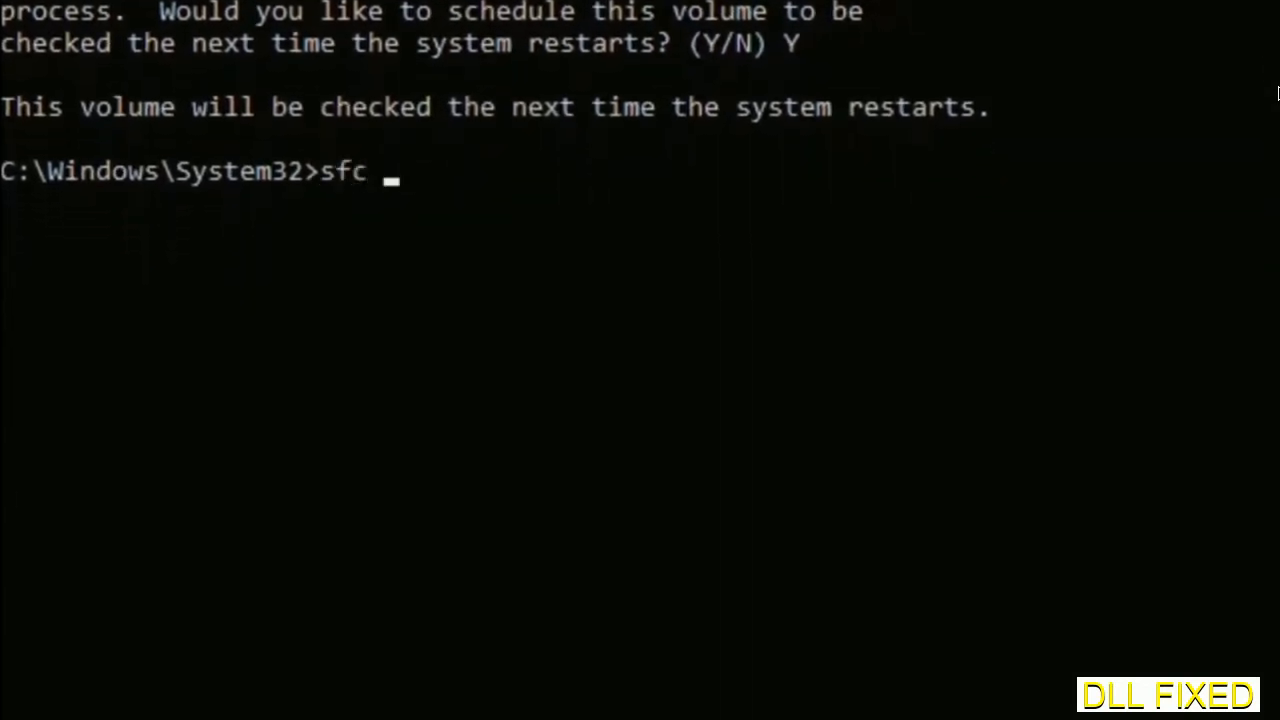
text(/scanno)
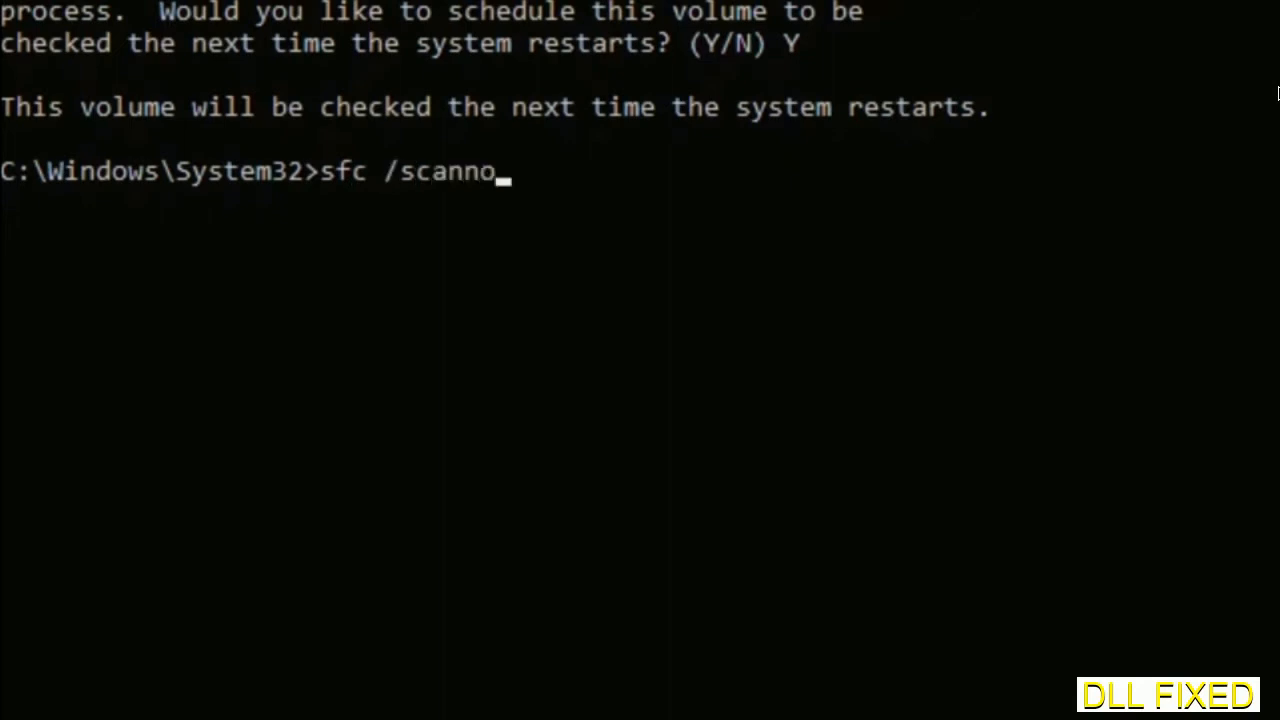
text(w)
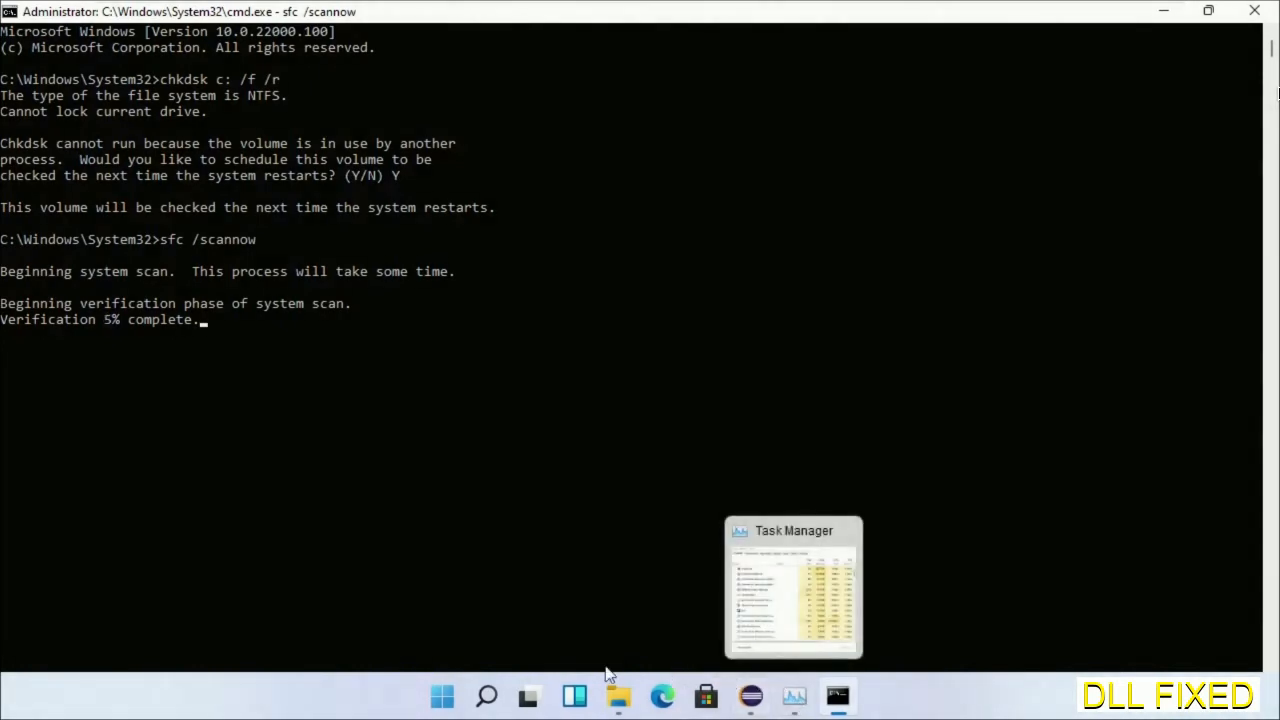
Step: Launch another elevated Command Prompt from Task Manager and move it beside the scan
click(793, 697)
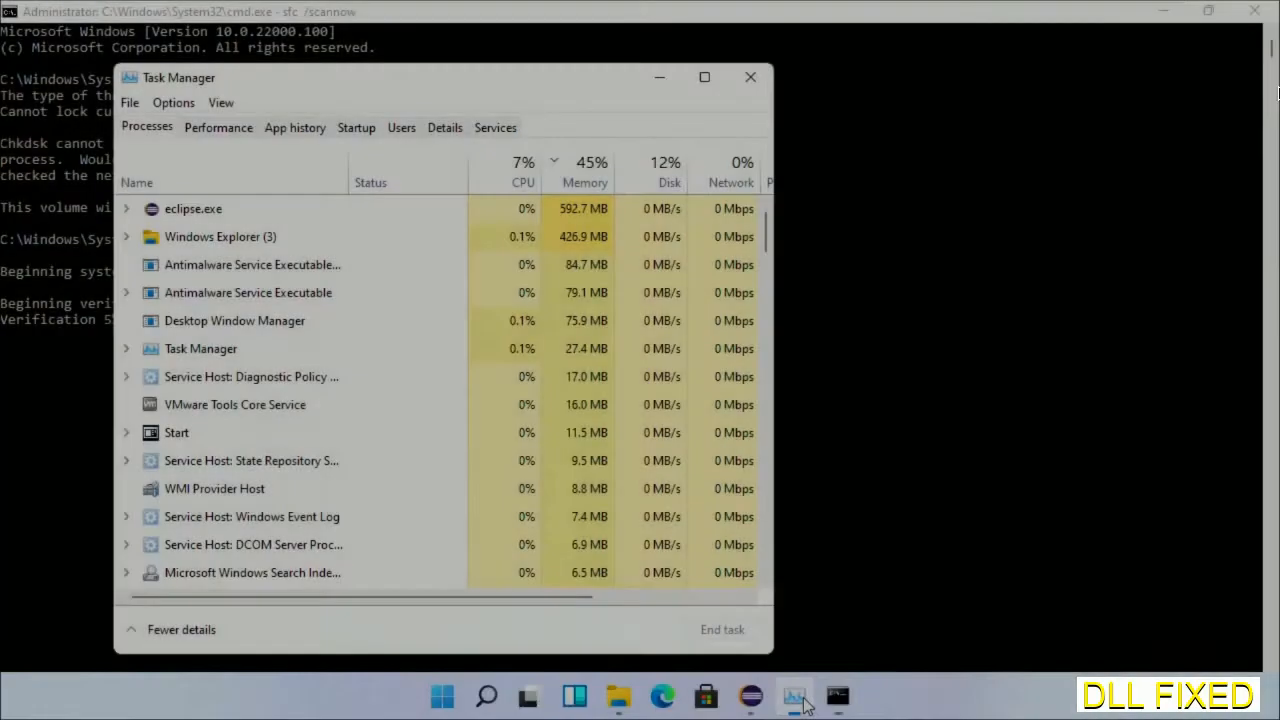
click(129, 102)
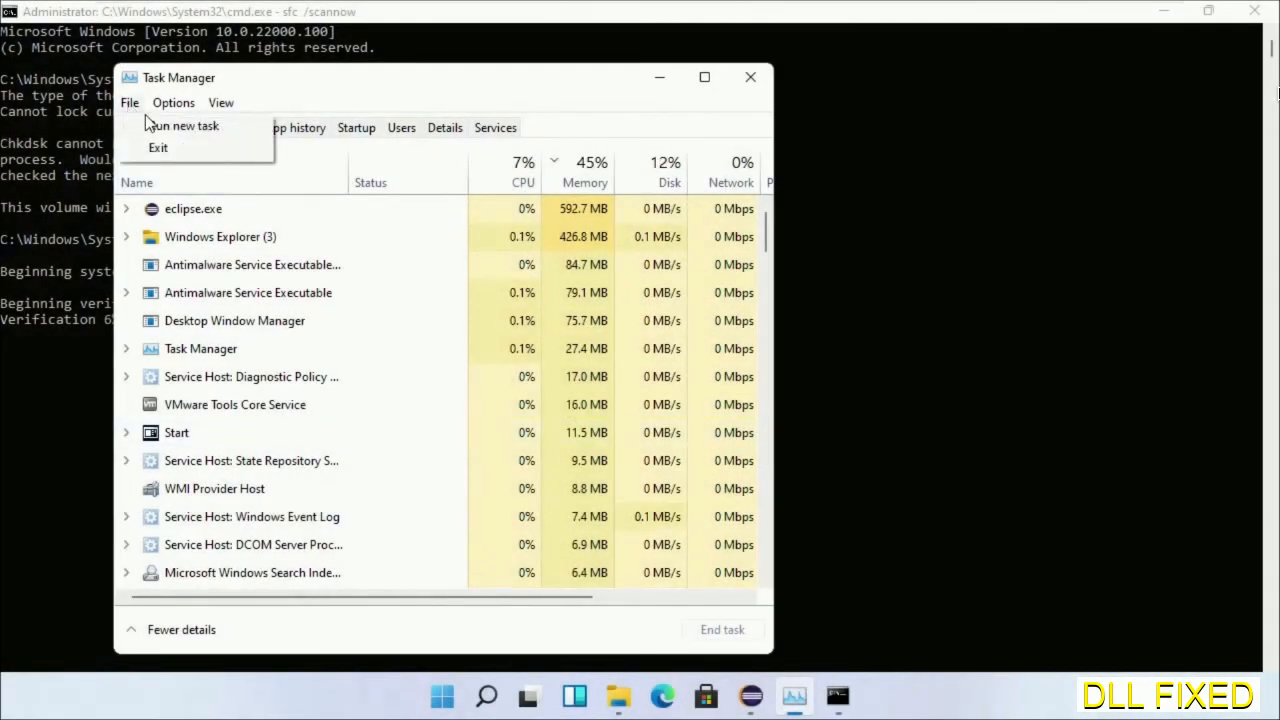
click(184, 125)
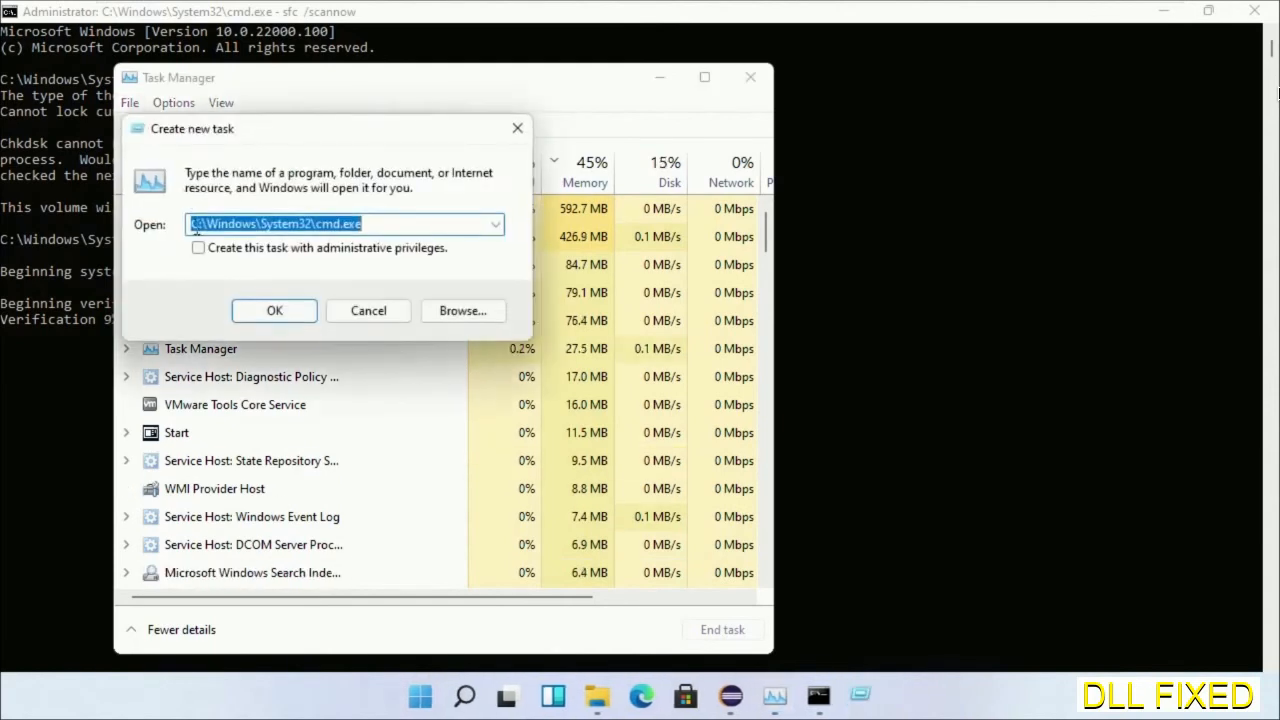
click(198, 247)
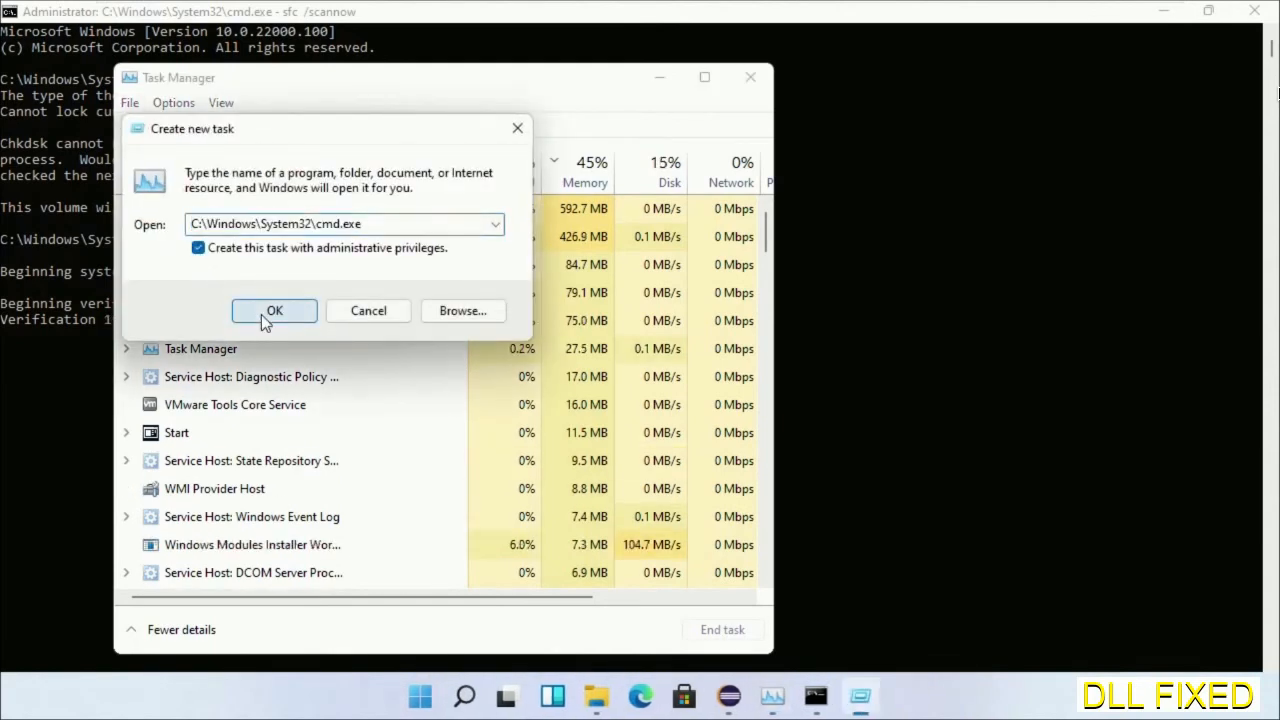
click(274, 310)
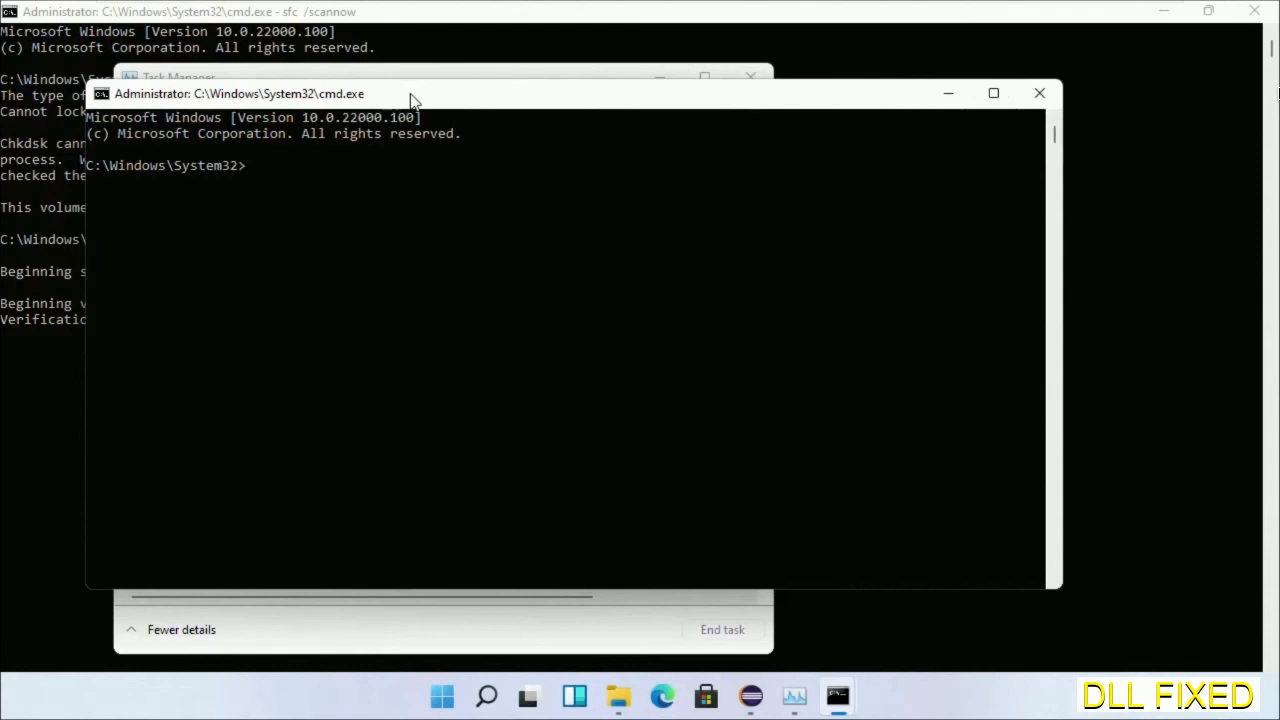
drag(415, 93, 565, 143)
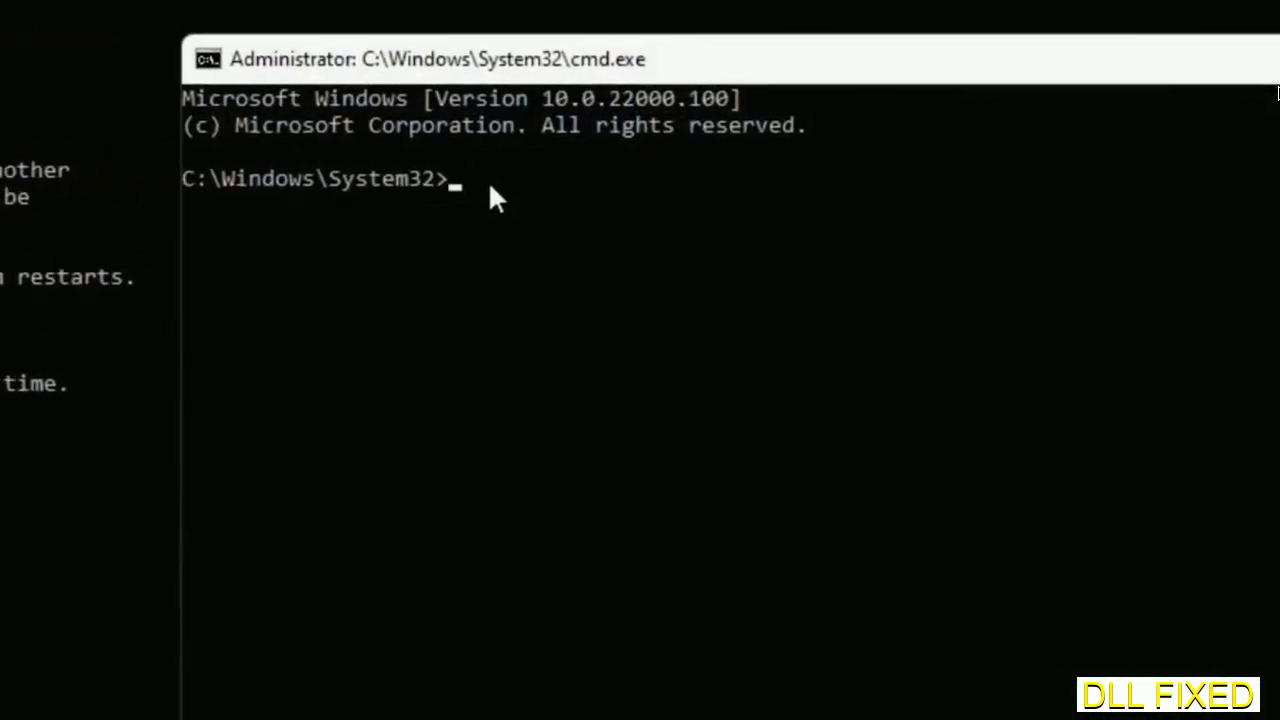
Step: Enter regsvr32 "C:\Windows\System32\myMissingDllFile.dll" in the second prompt
text(regsvr32 "C:\Windows\System32\myMissingDllFile.dll")
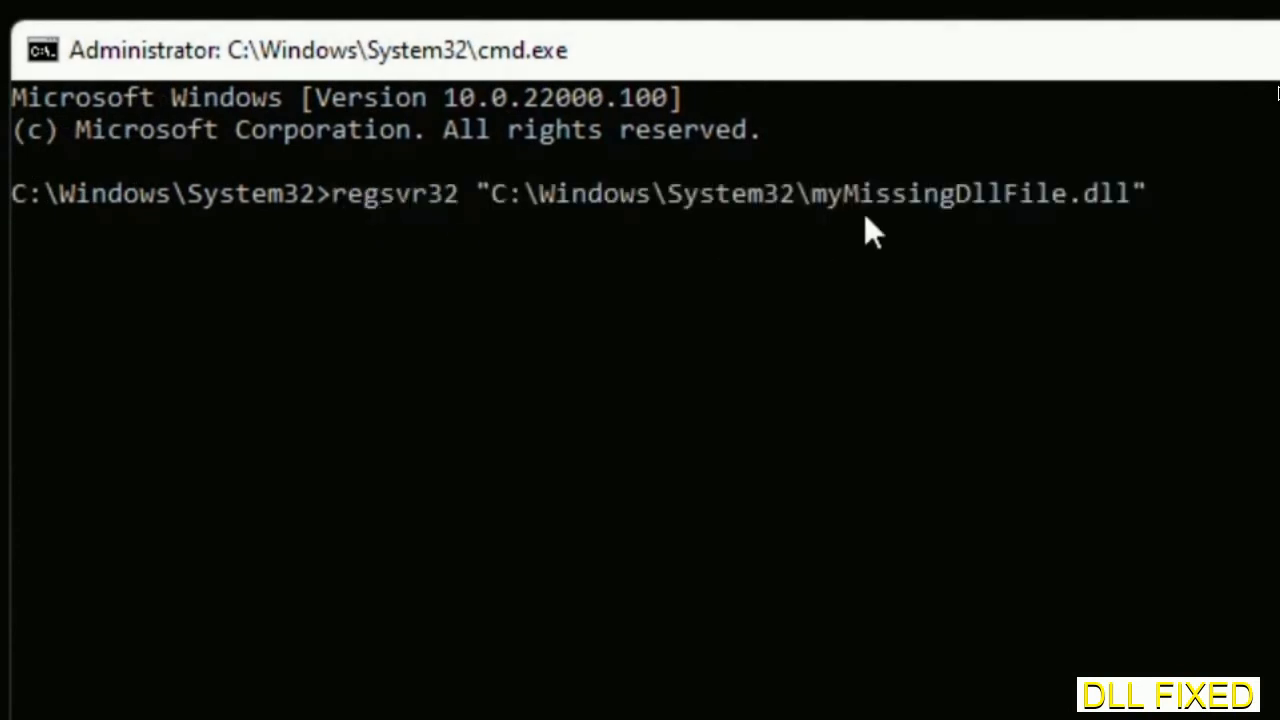
mouse_move(822, 222)
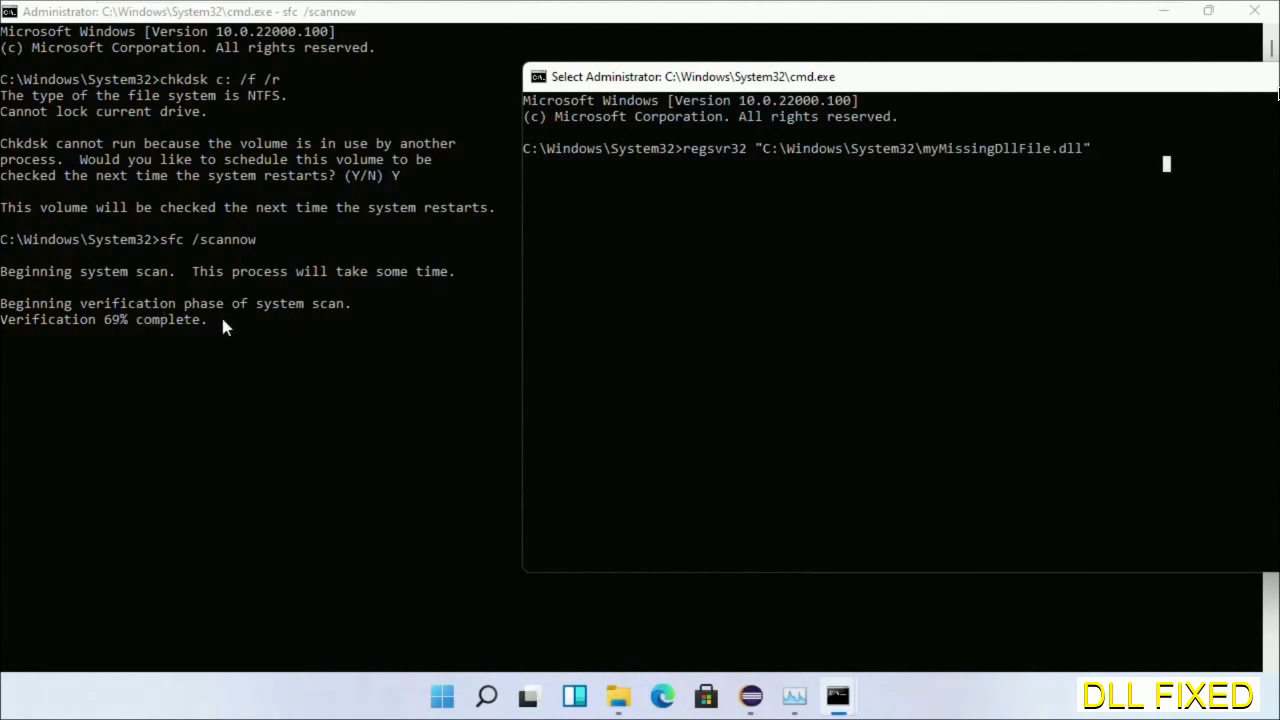
click(486, 696)
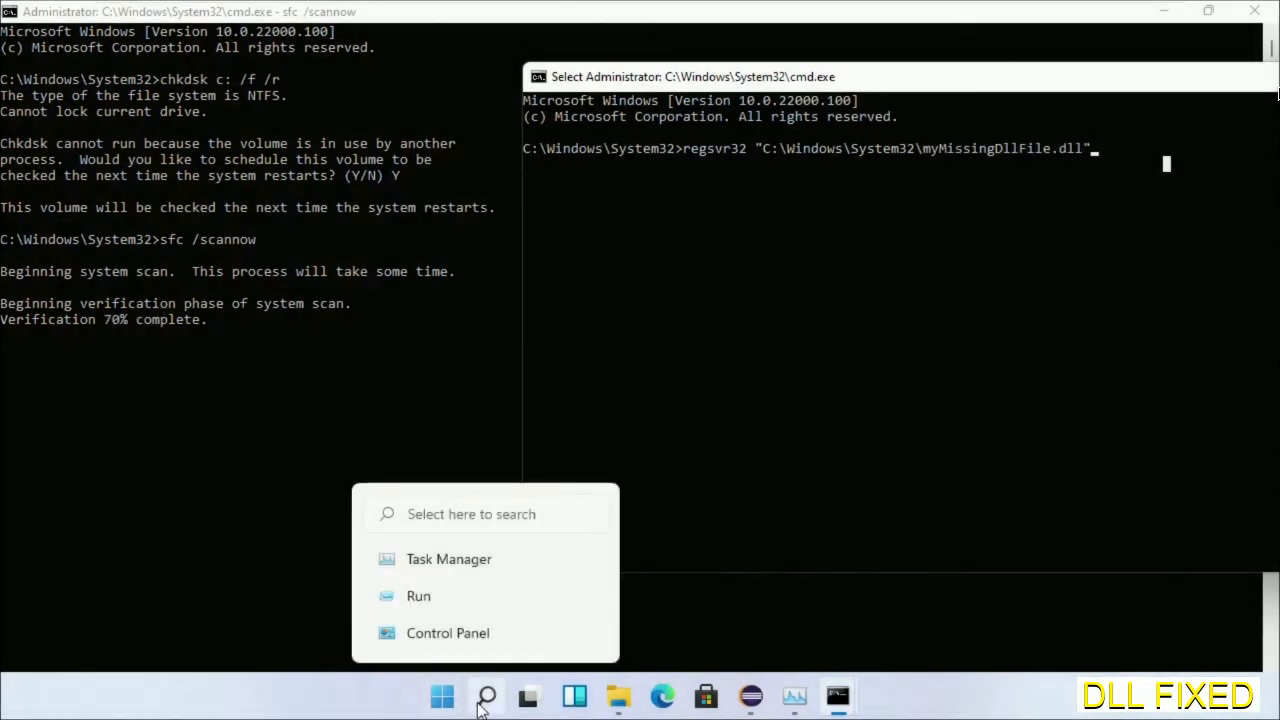
Step: Open the Start menu's power options showing Sleep, Shut down and Restart
click(442, 696)
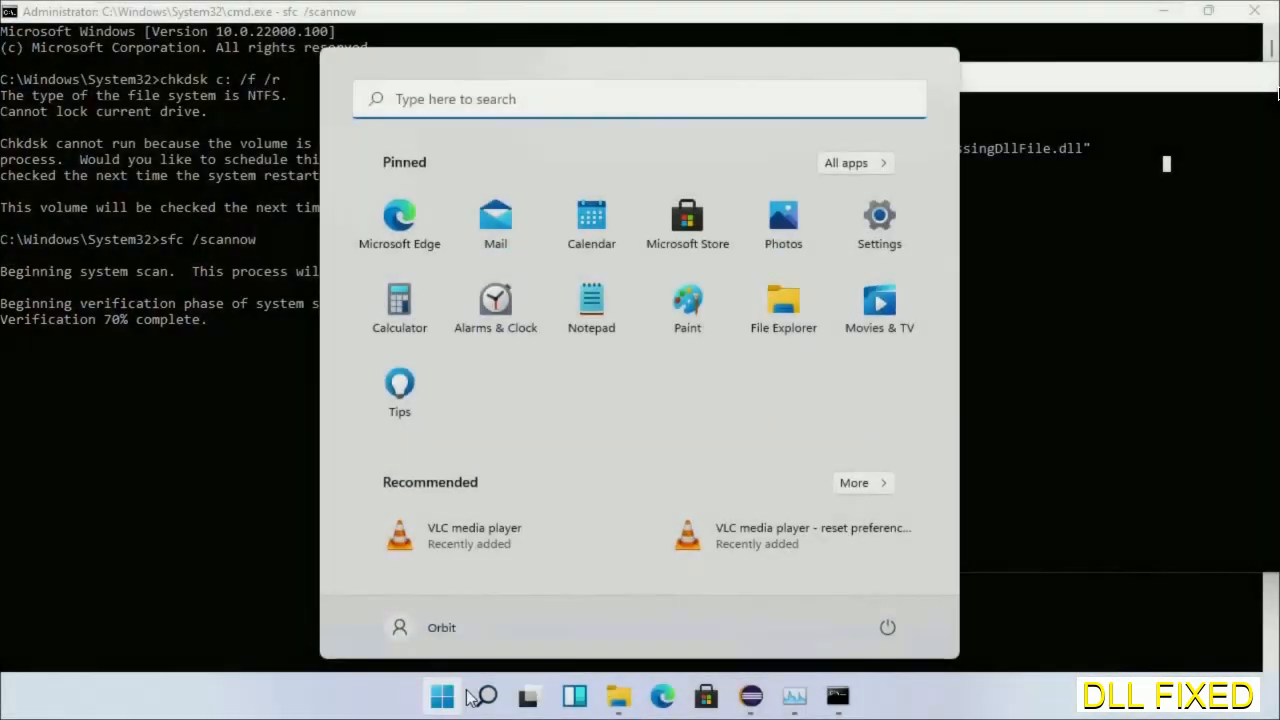
click(887, 627)
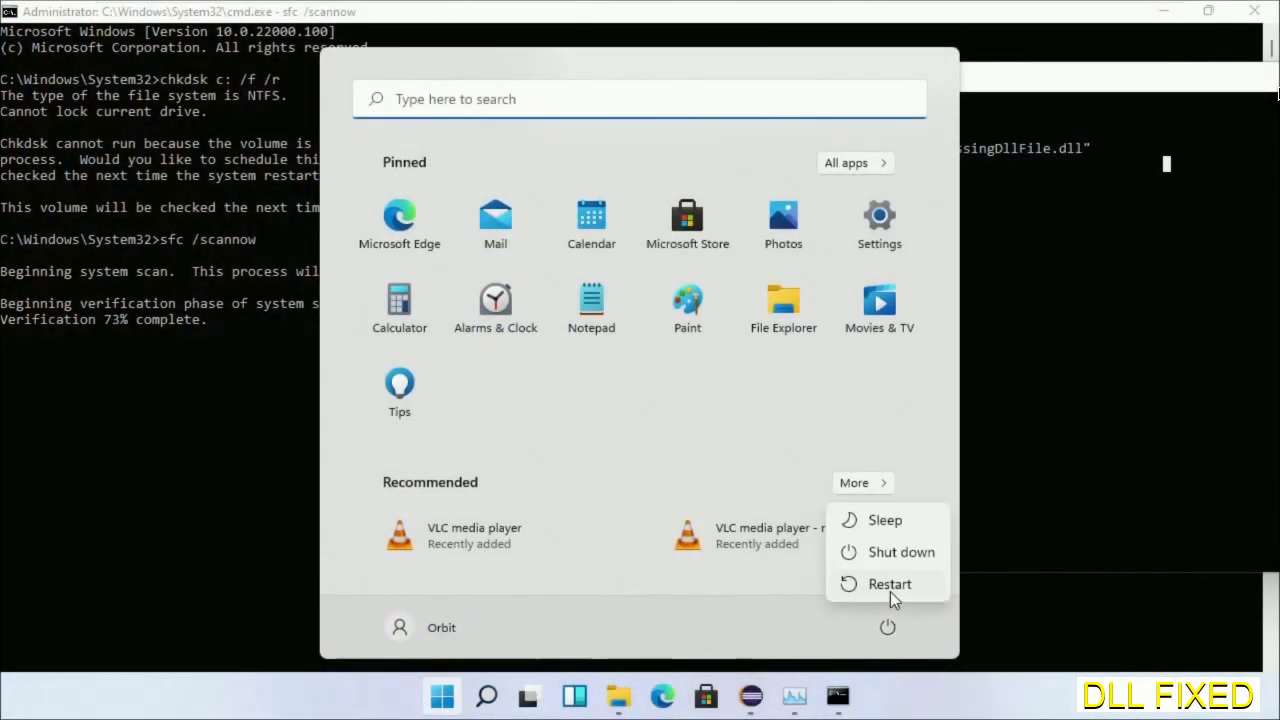